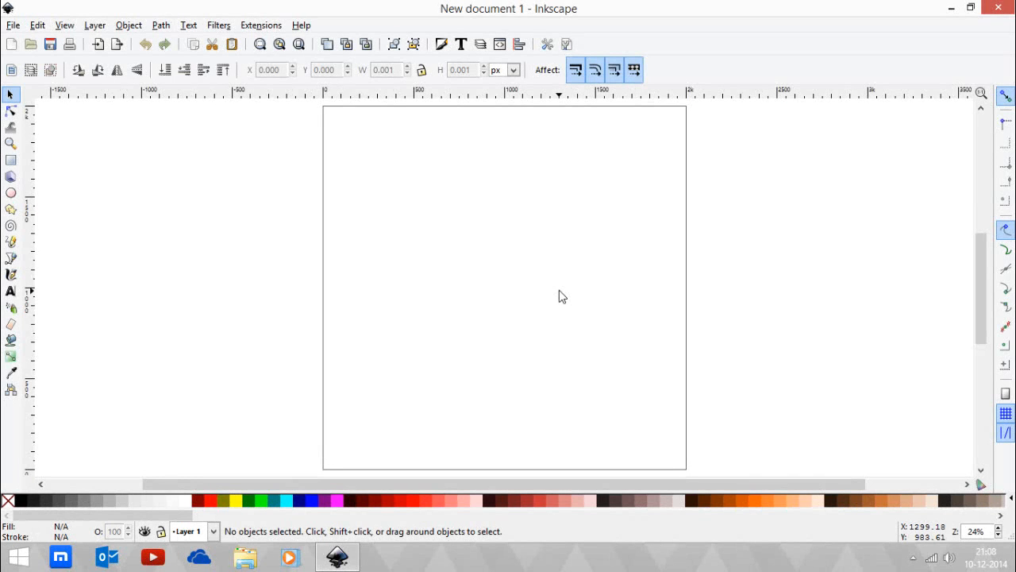
mouse_move(534, 299)
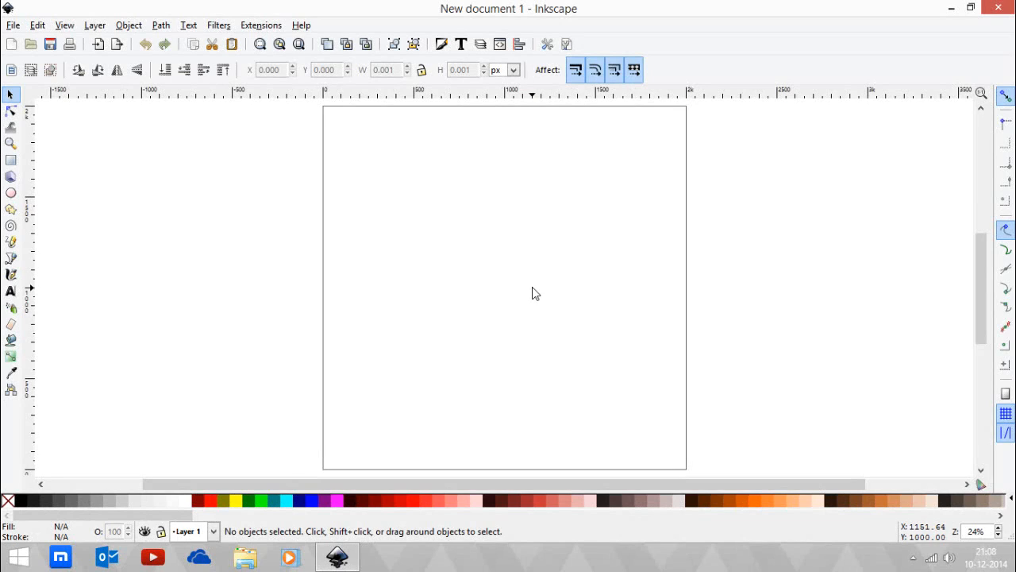
mouse_move(521, 306)
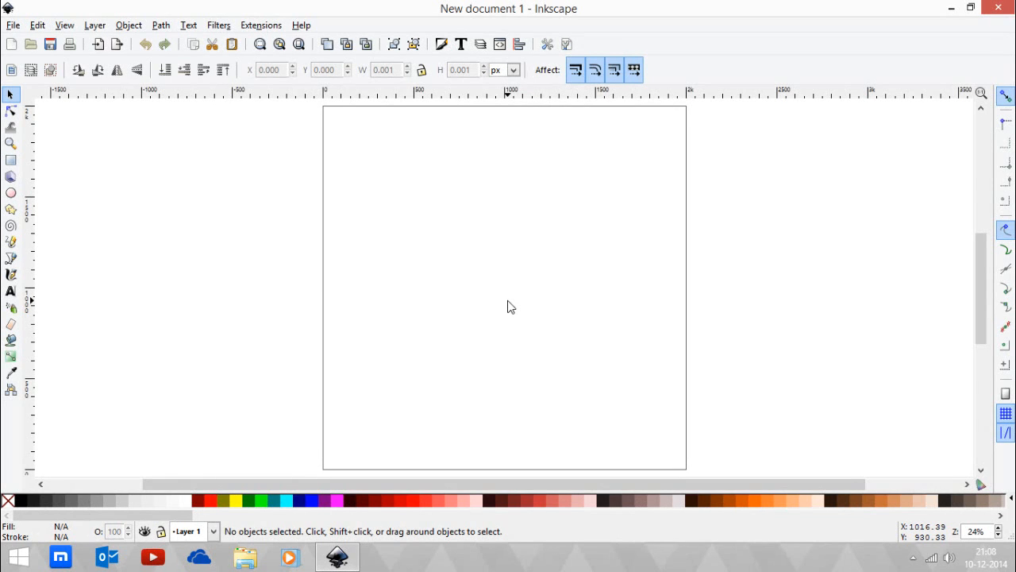
mouse_move(445, 302)
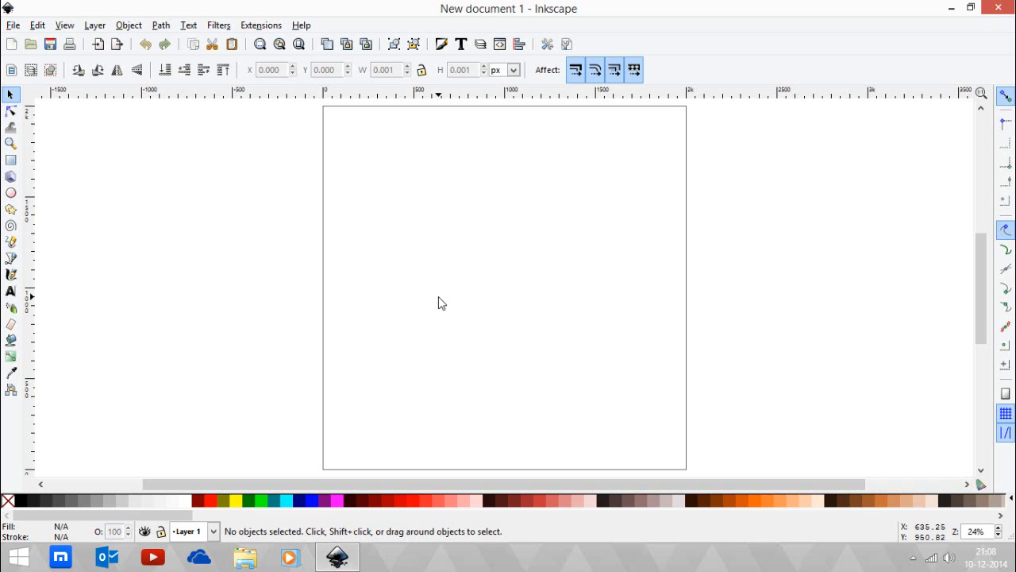
mouse_move(444, 304)
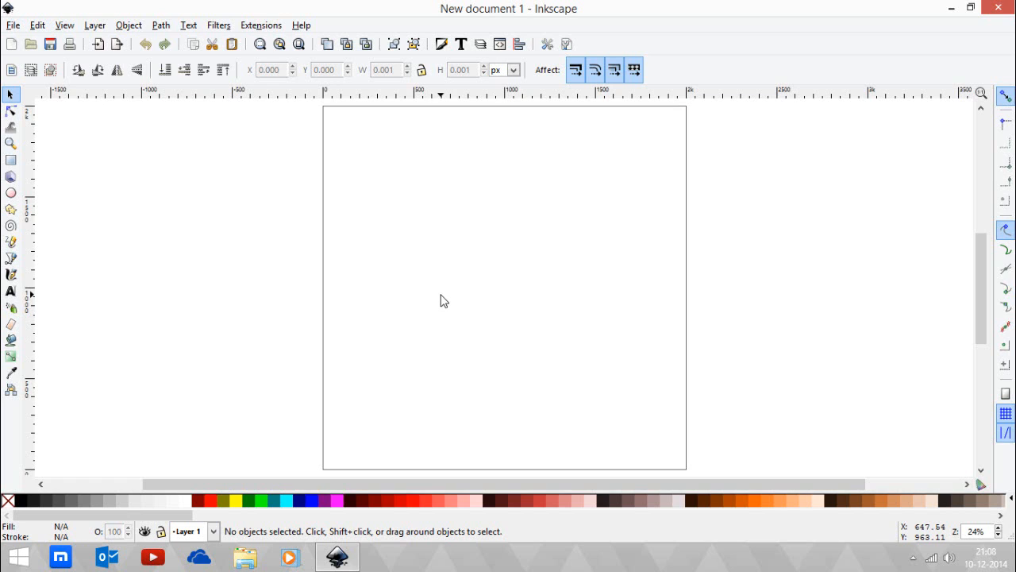
mouse_move(427, 299)
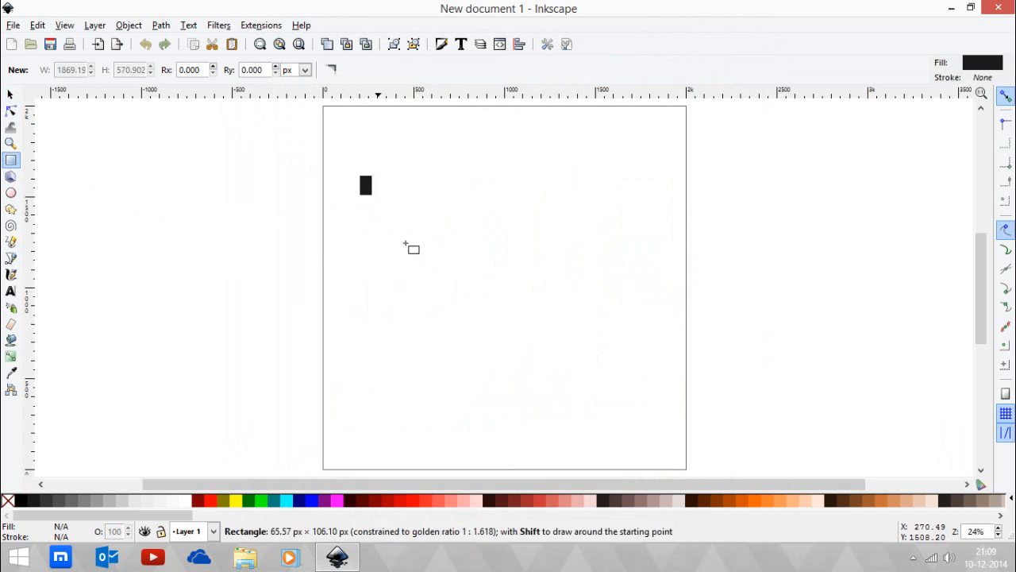
Step: Draw a large black square and type 'LEAF' overlapping its left edge
drag(365, 185, 579, 395)
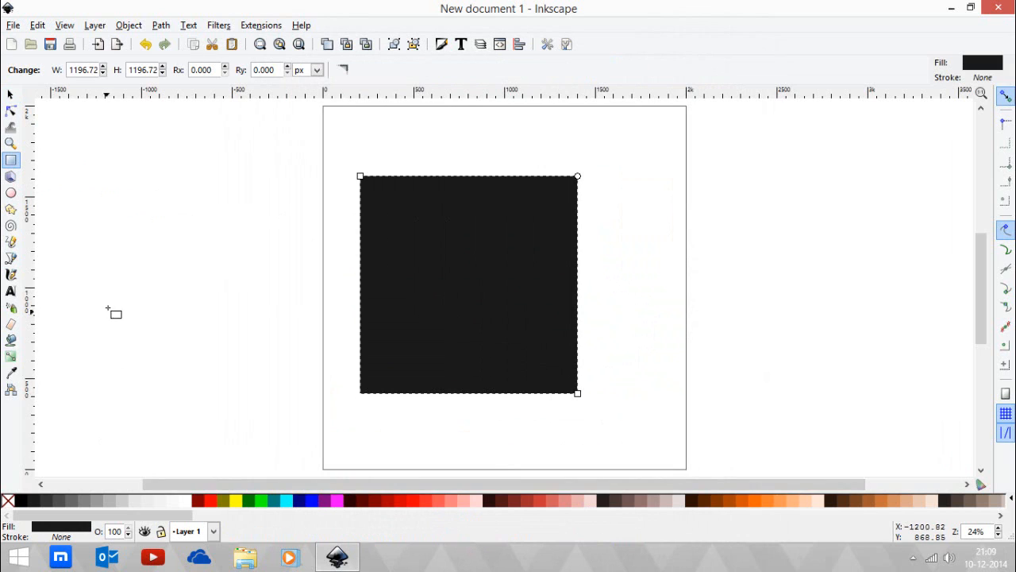
click(11, 290)
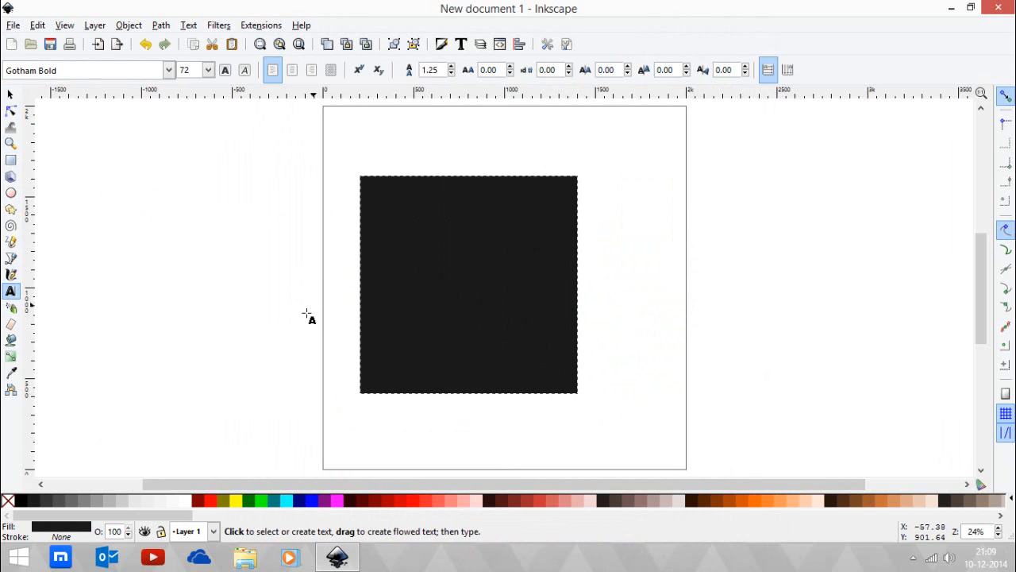
click(450, 321)
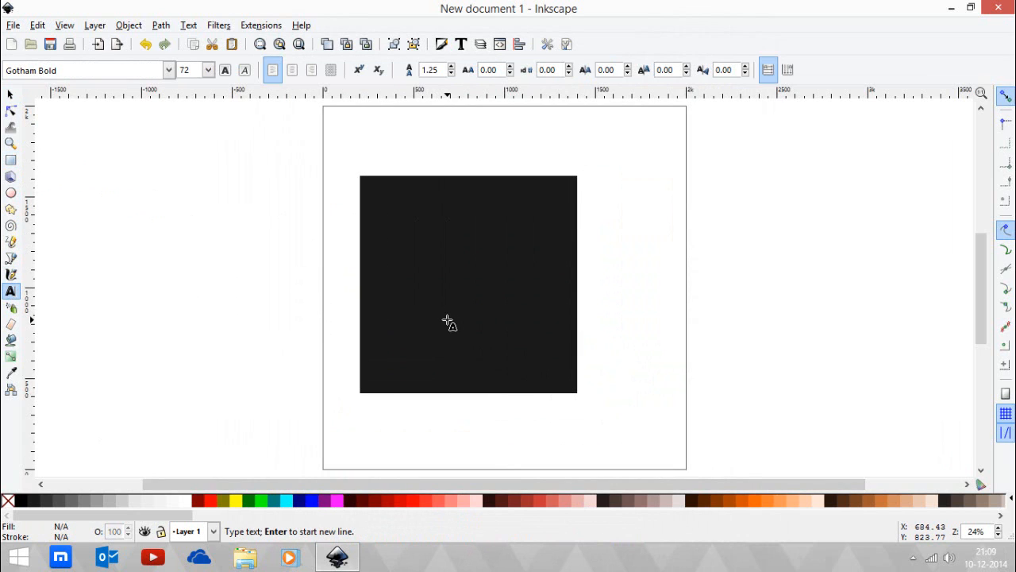
click(324, 283)
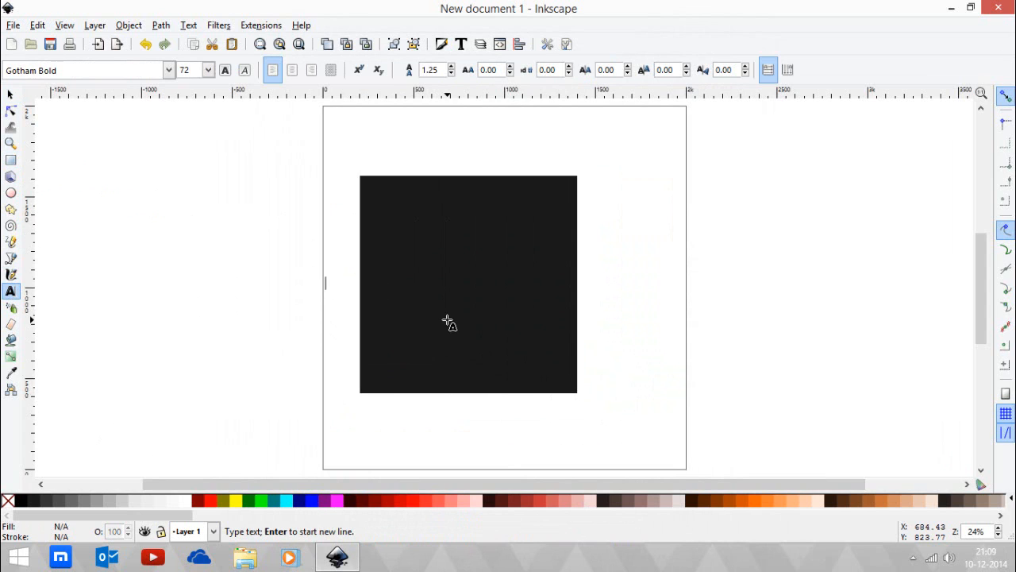
text(LEAF)
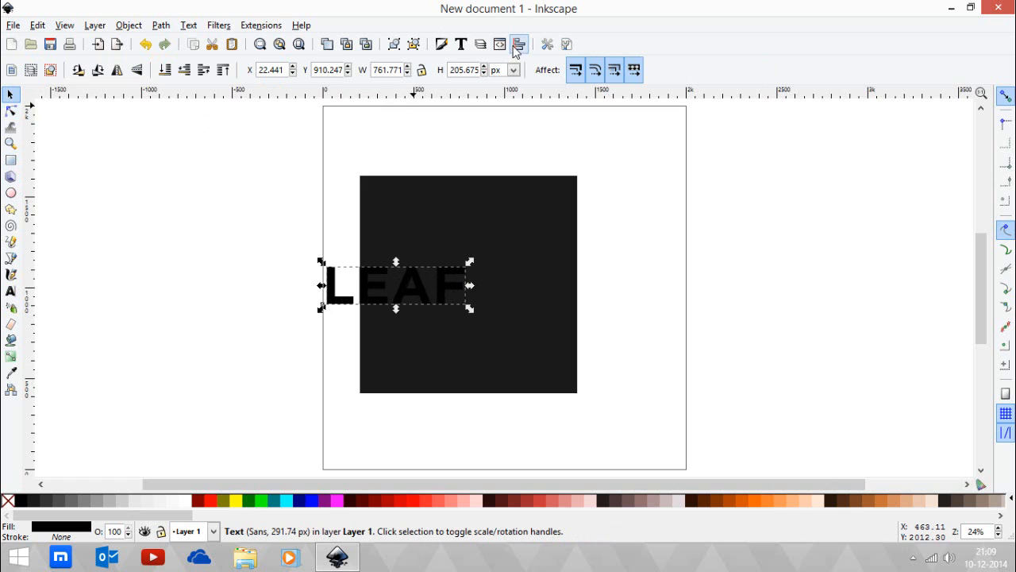
Step: Center the square and LEAF on the page, then select the text for yellow-green recoloring
click(518, 43)
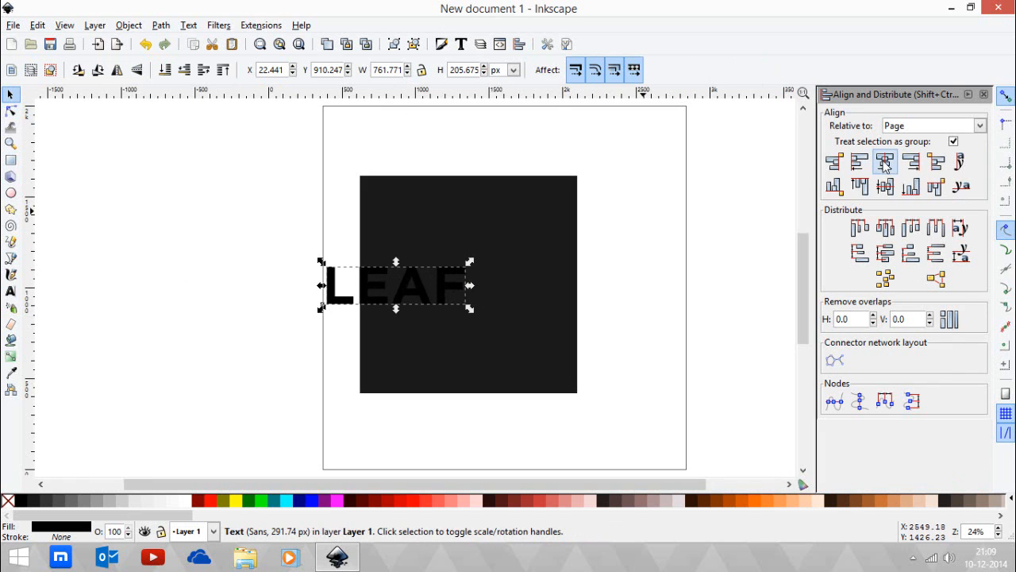
click(885, 162)
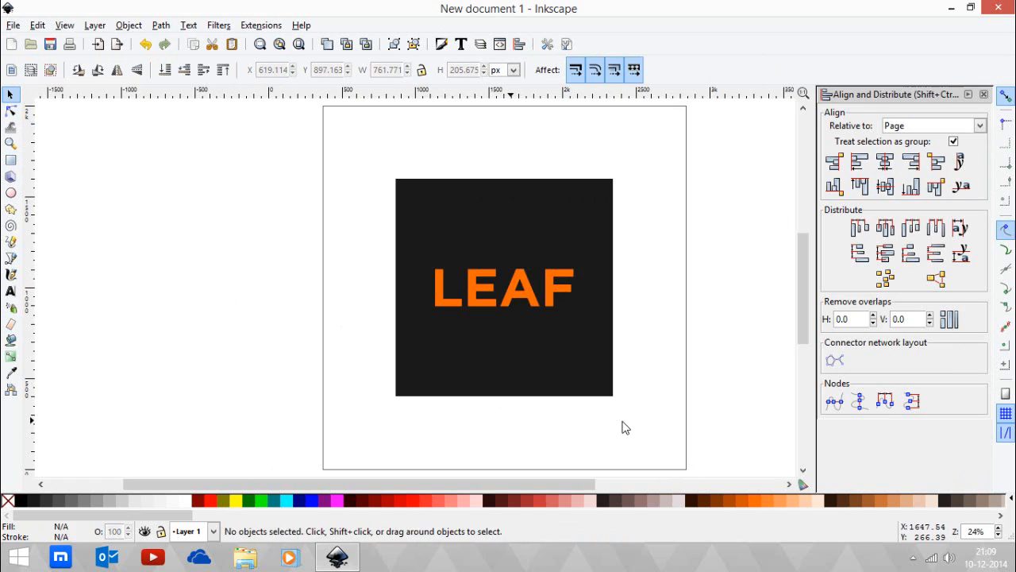
click(504, 288)
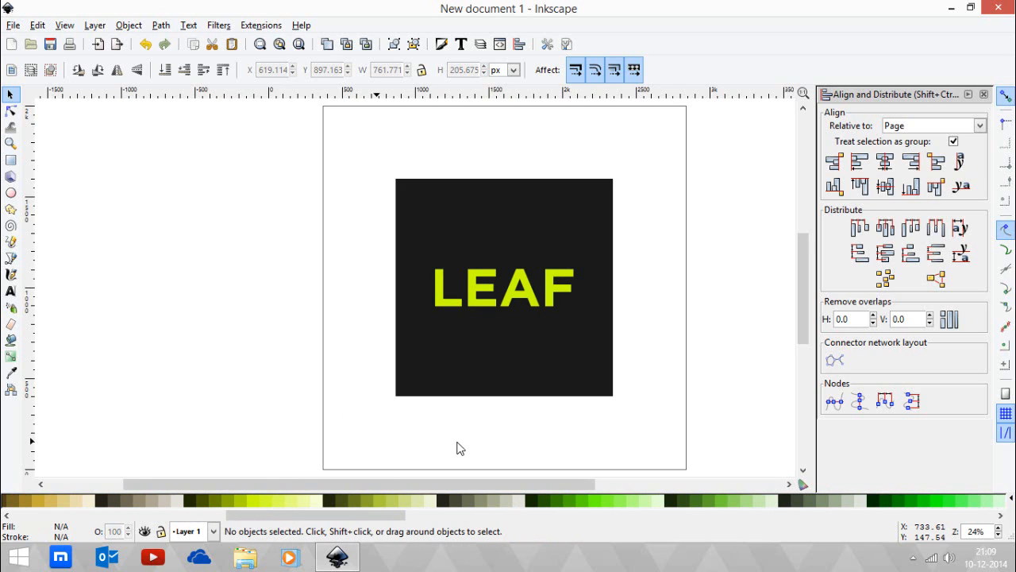
click(504, 288)
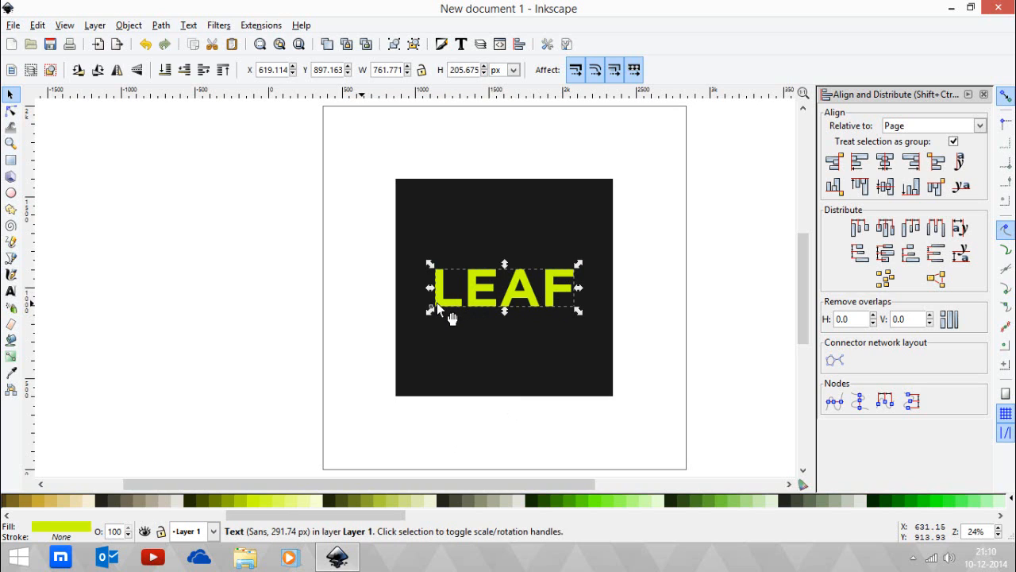
mouse_move(433, 346)
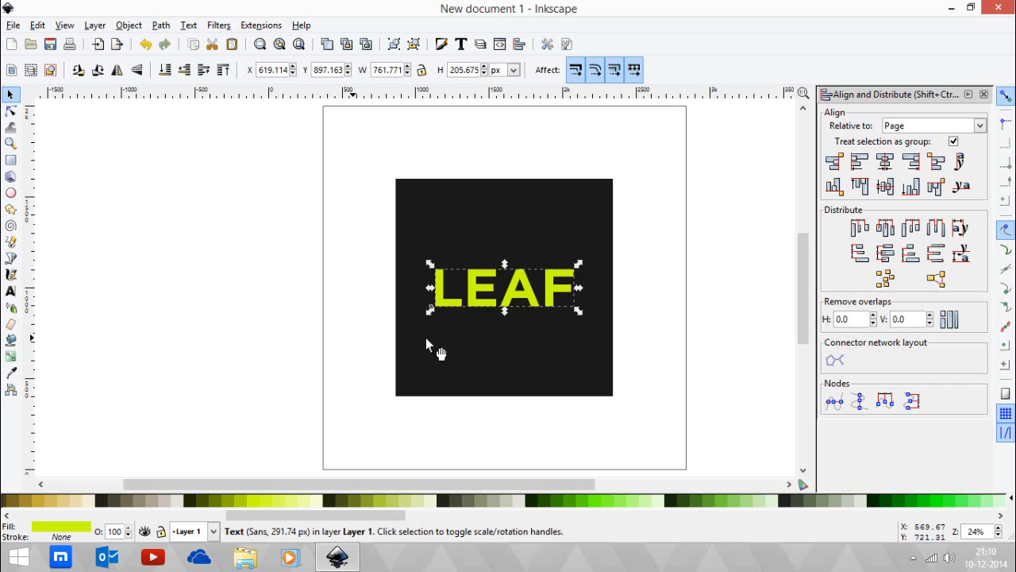
mouse_move(459, 352)
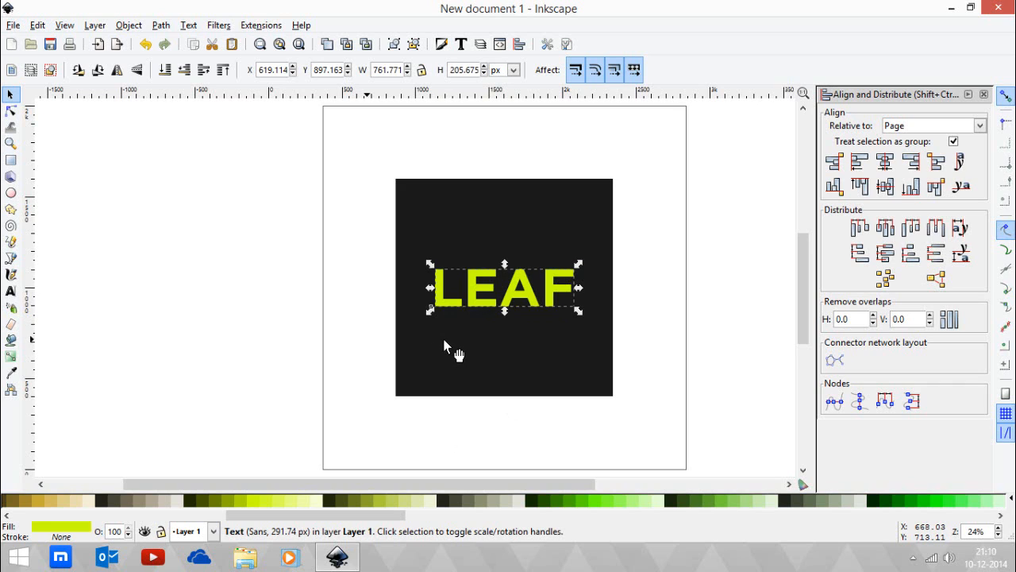
mouse_move(453, 339)
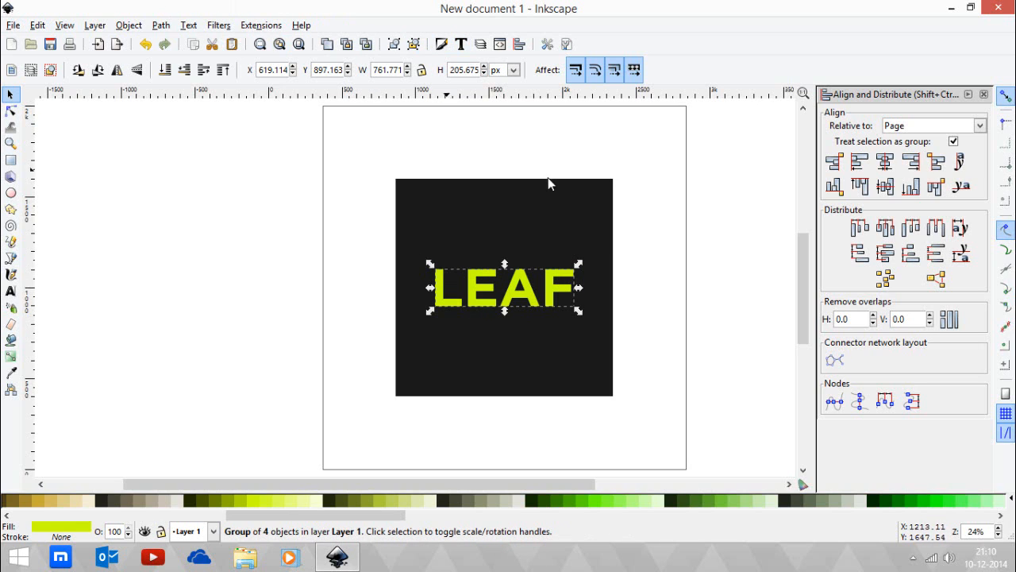
mouse_move(357, 212)
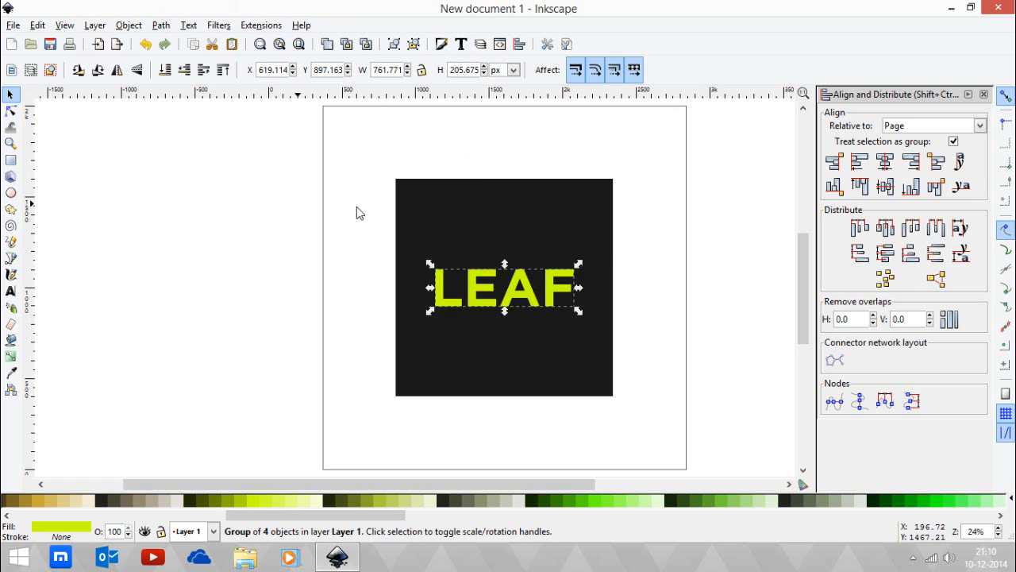
mouse_move(359, 209)
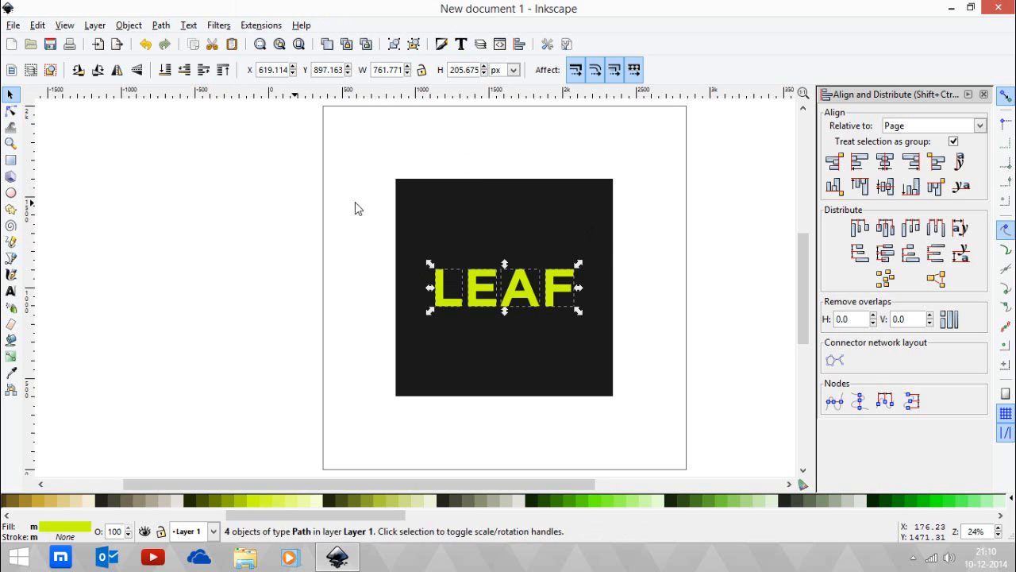
mouse_move(347, 197)
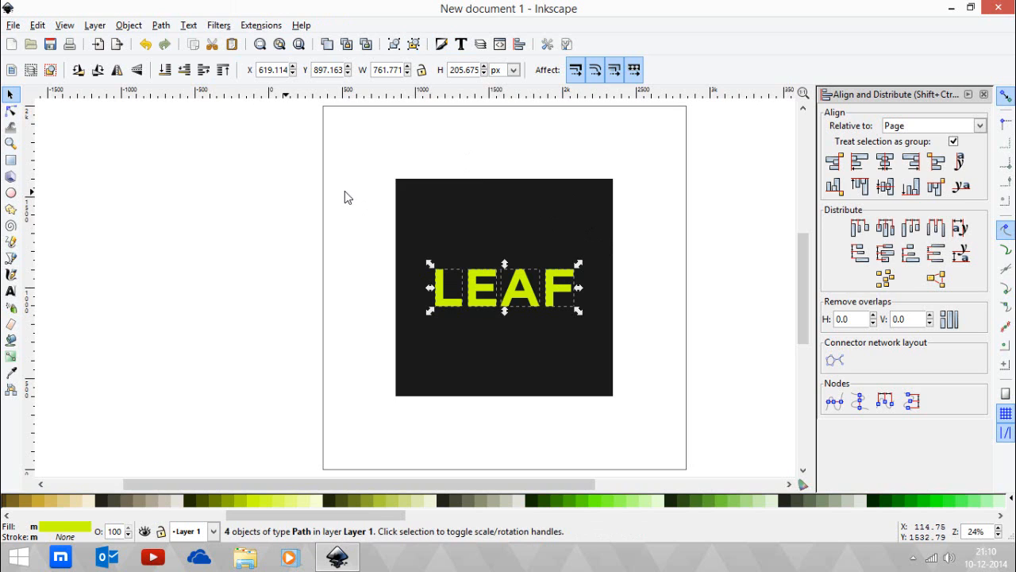
mouse_move(347, 194)
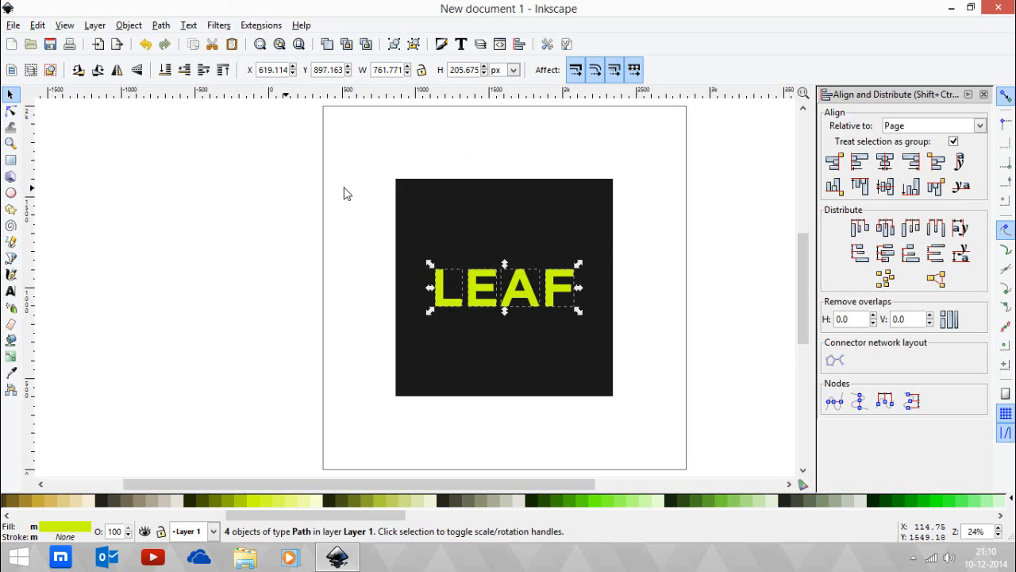
Step: Combine the four LEAF letter paths into one shape with Path > Union
click(188, 24)
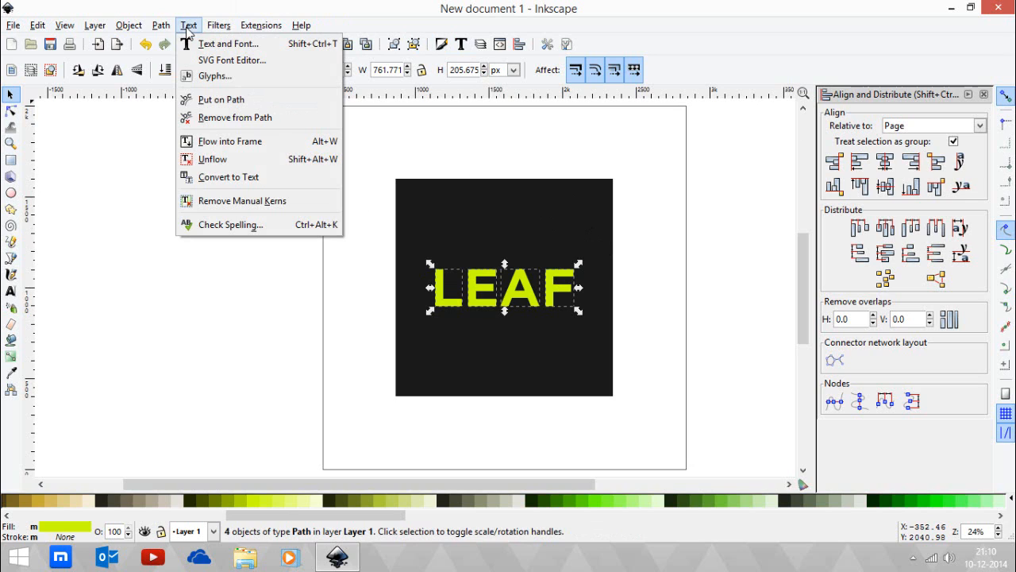
click(160, 25)
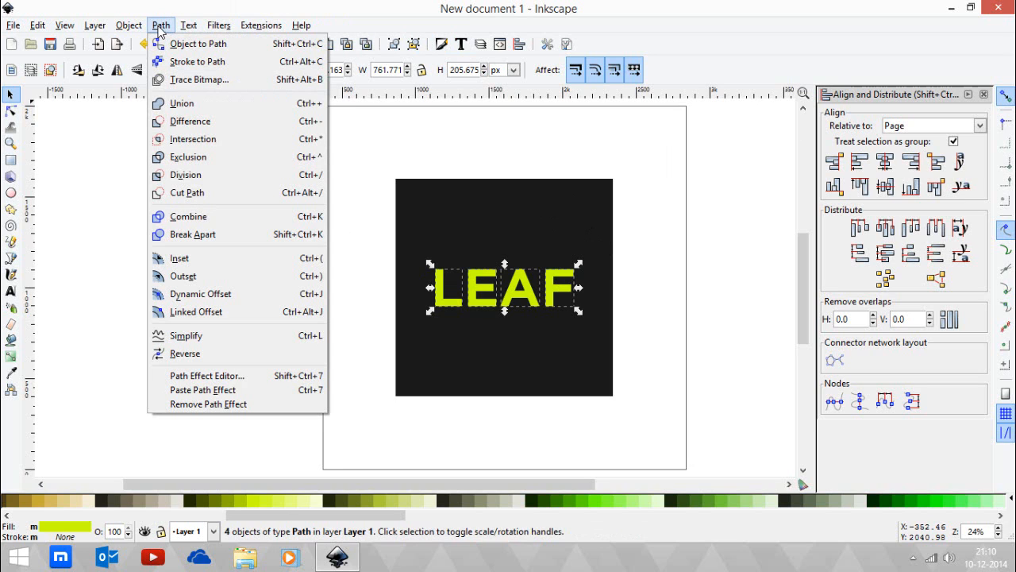
mouse_move(182, 103)
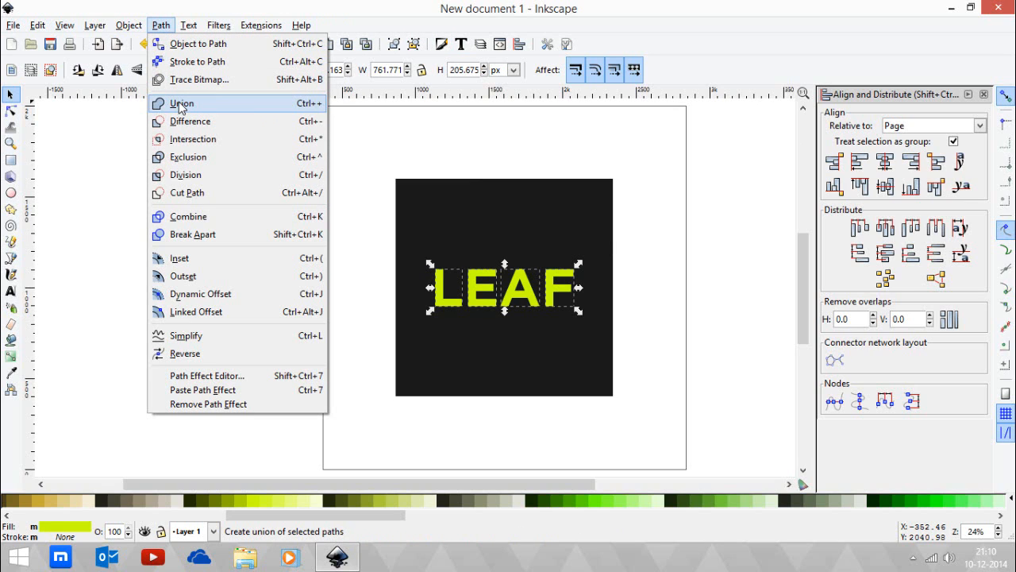
click(182, 103)
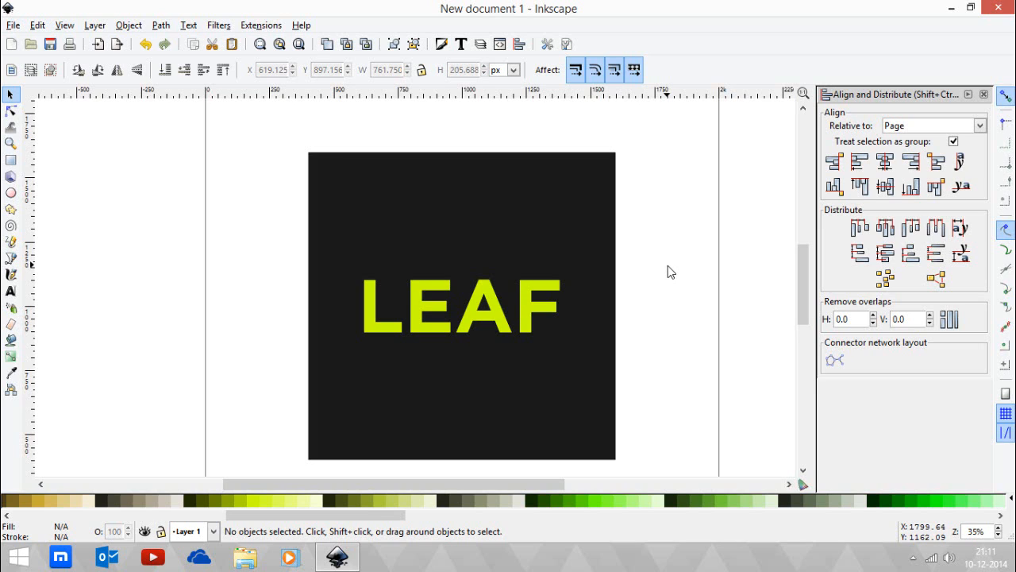
mouse_move(668, 274)
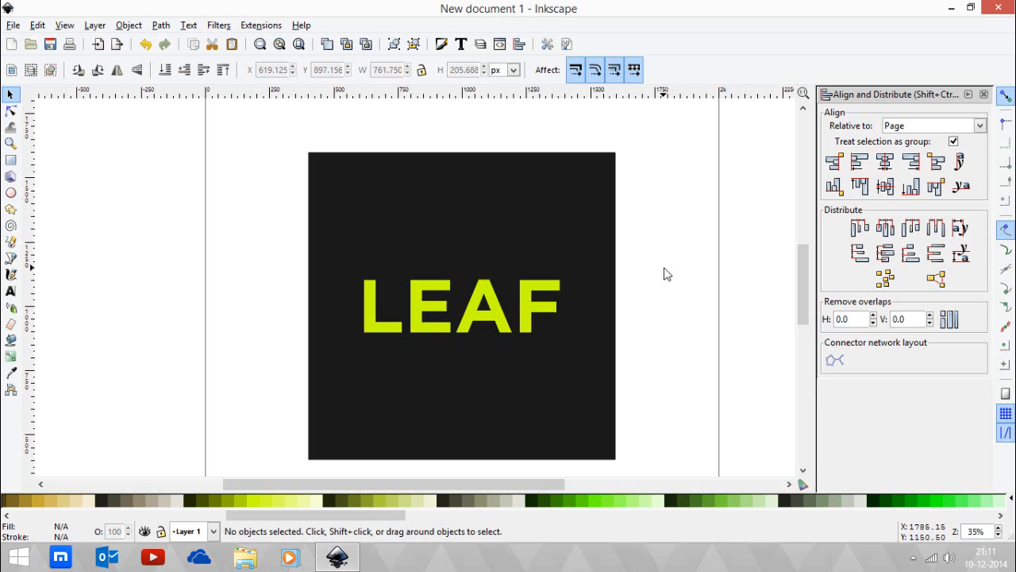
mouse_move(667, 275)
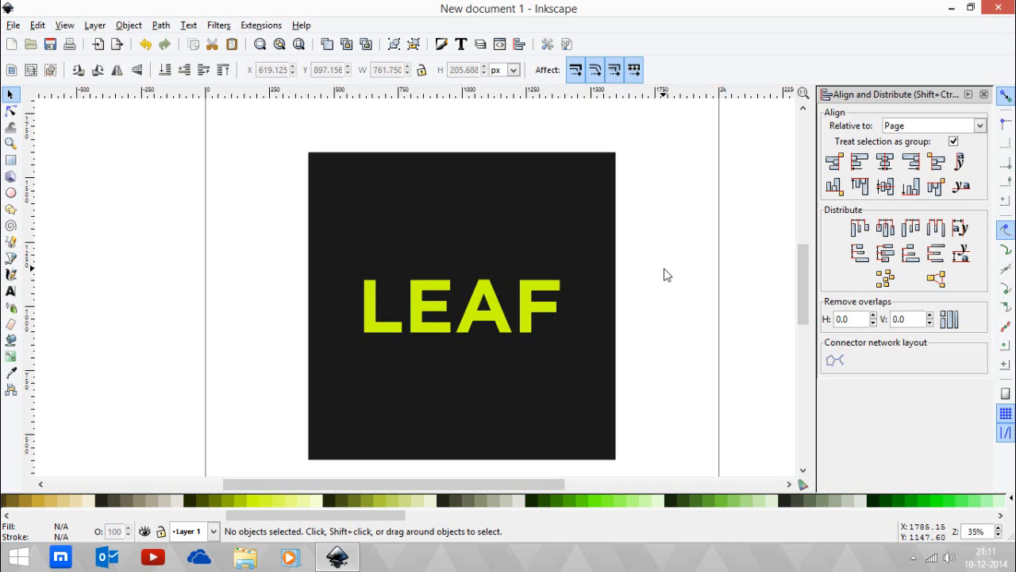
mouse_move(672, 273)
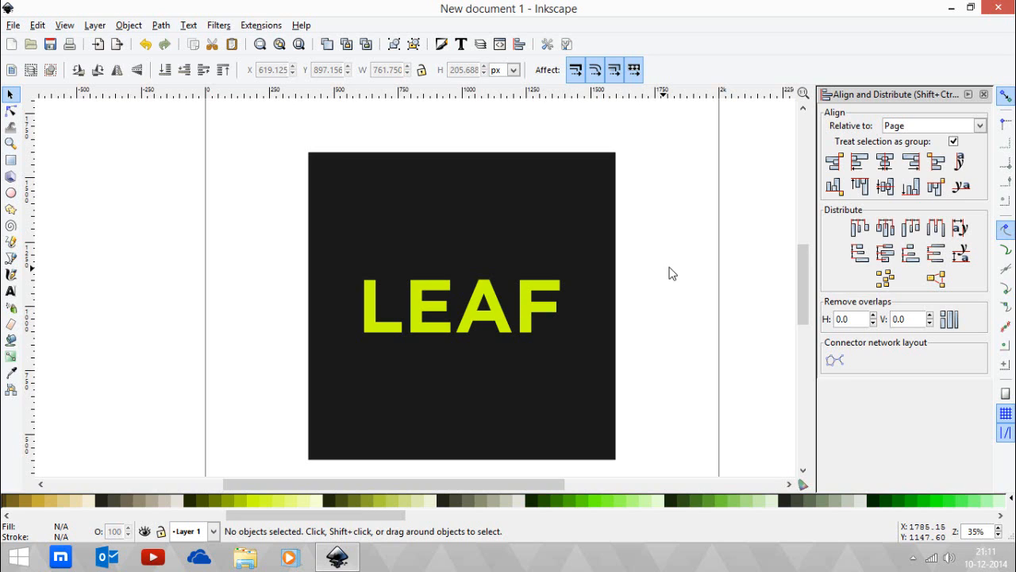
mouse_move(218, 204)
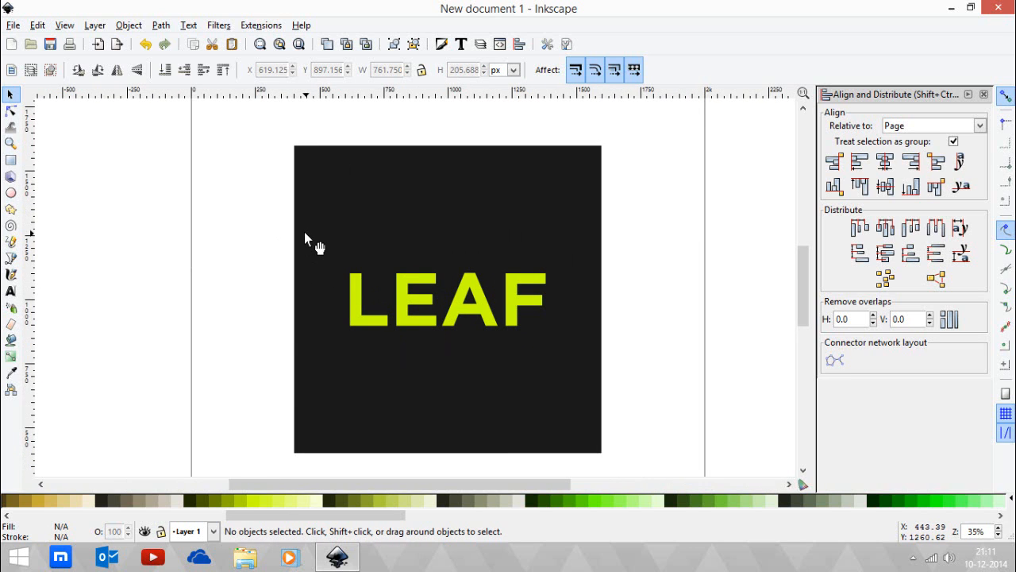
mouse_move(647, 346)
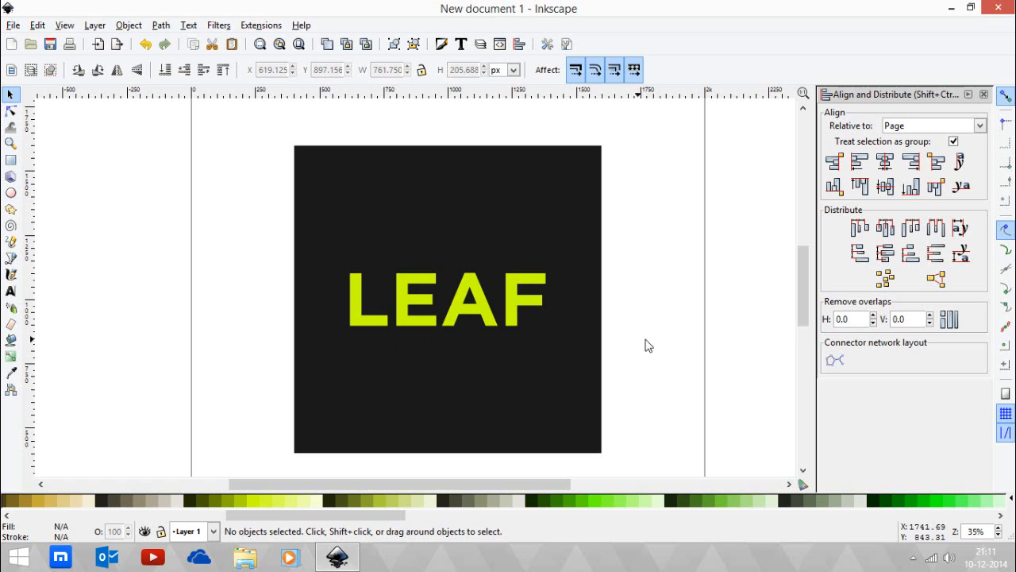
mouse_move(492, 308)
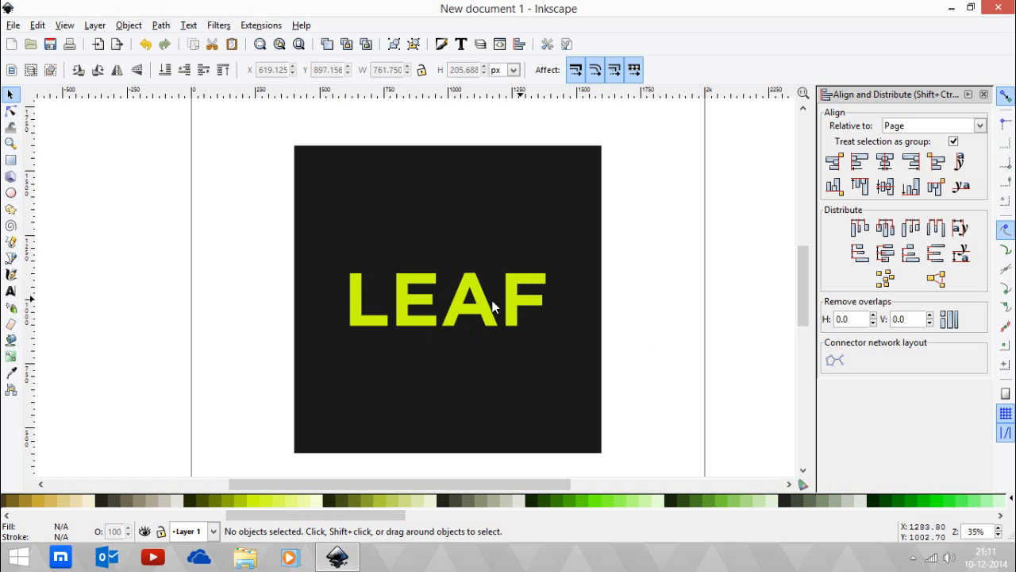
mouse_move(201, 245)
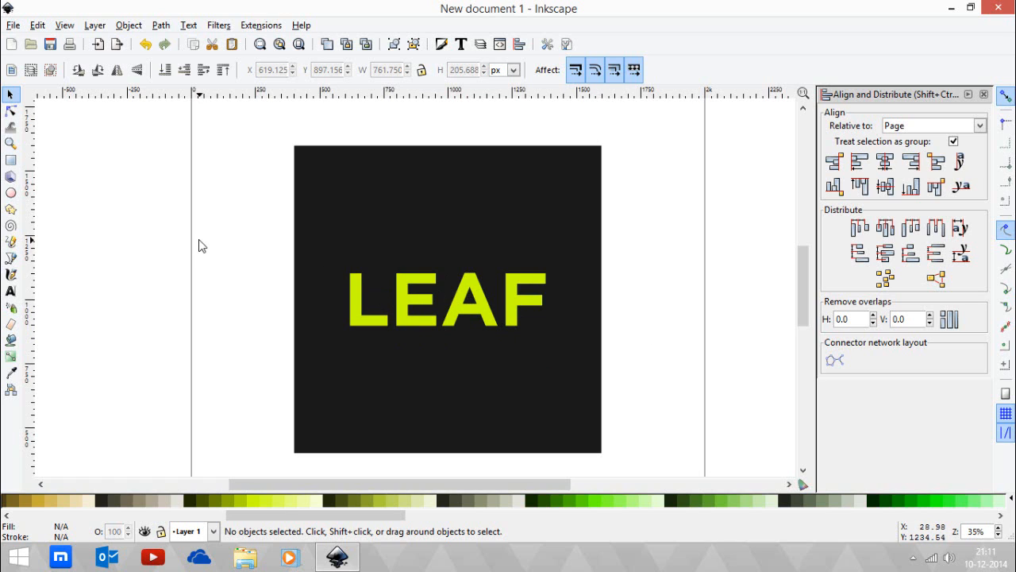
Step: Select the merged 39-node LEAF path and bring up the Transform dialog
click(447, 300)
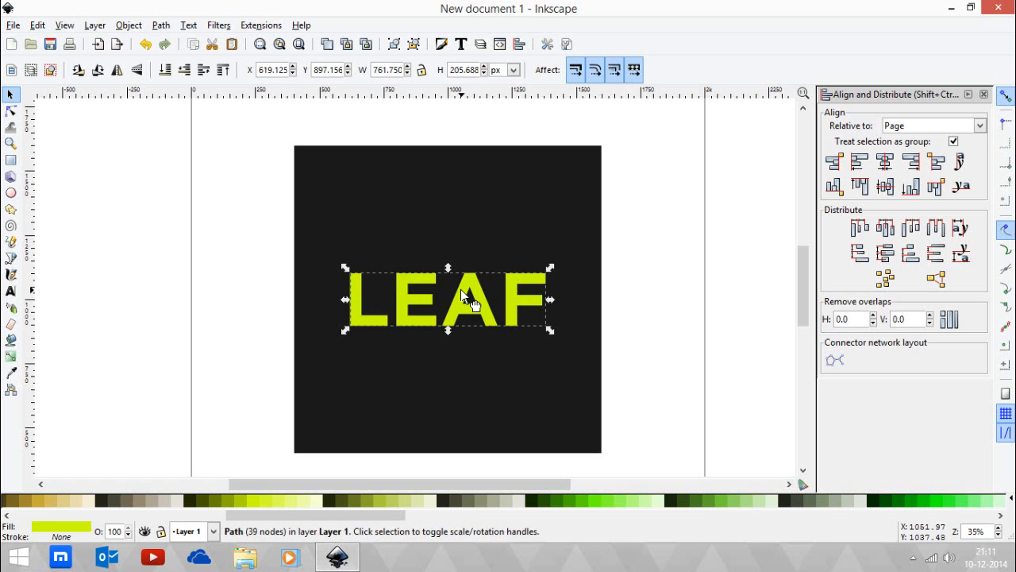
mouse_move(306, 123)
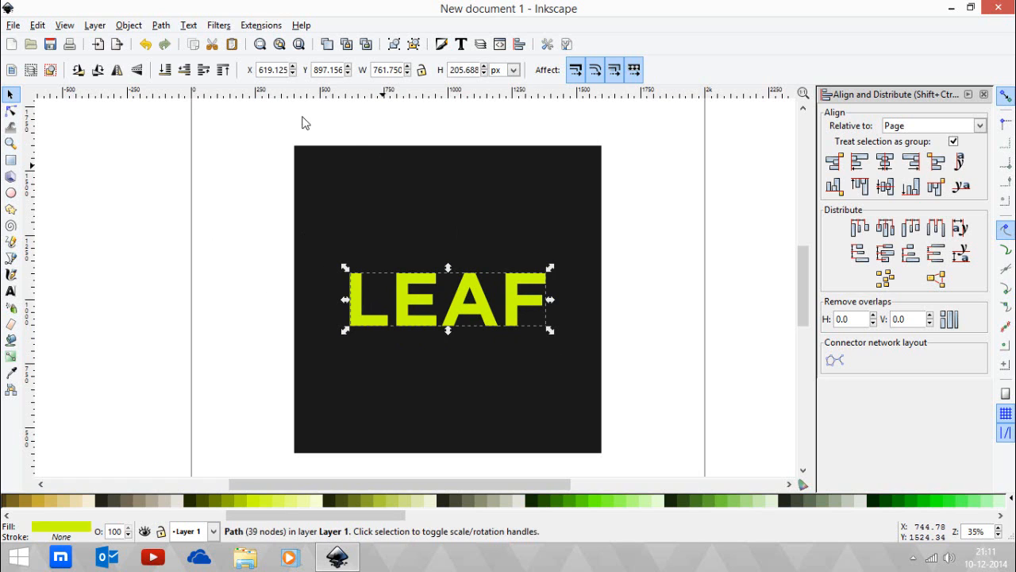
click(129, 25)
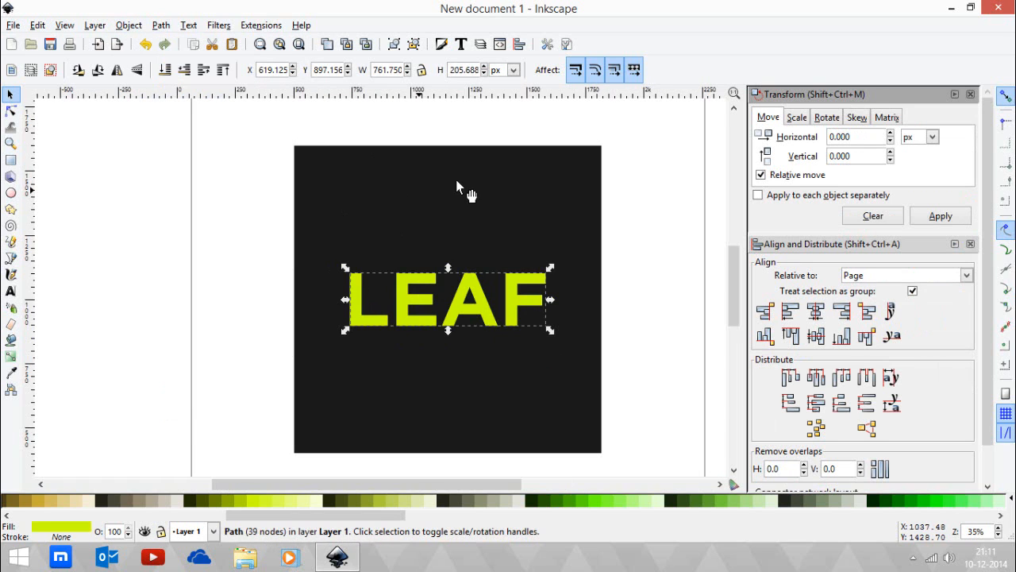
mouse_move(808, 151)
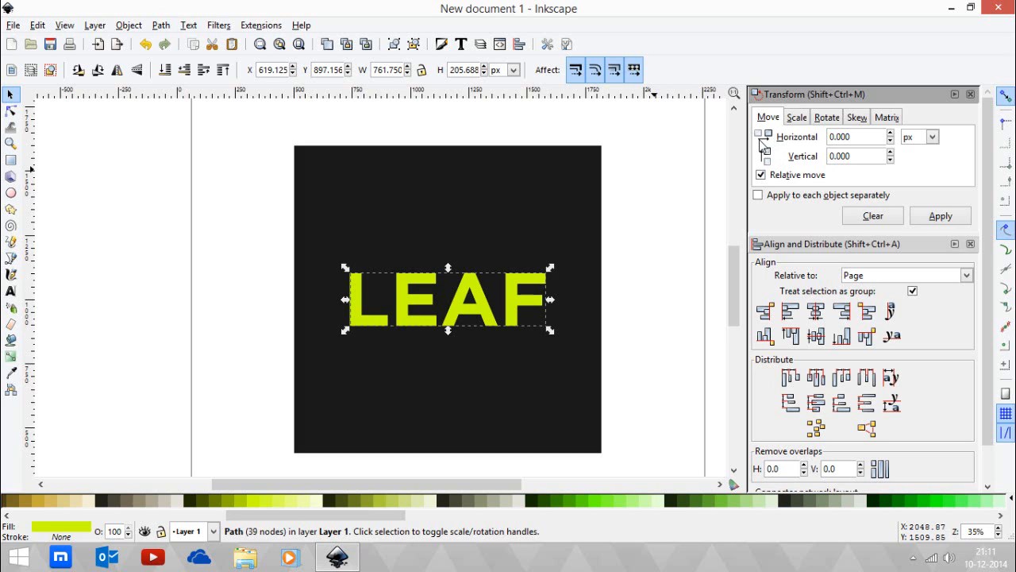
mouse_move(774, 159)
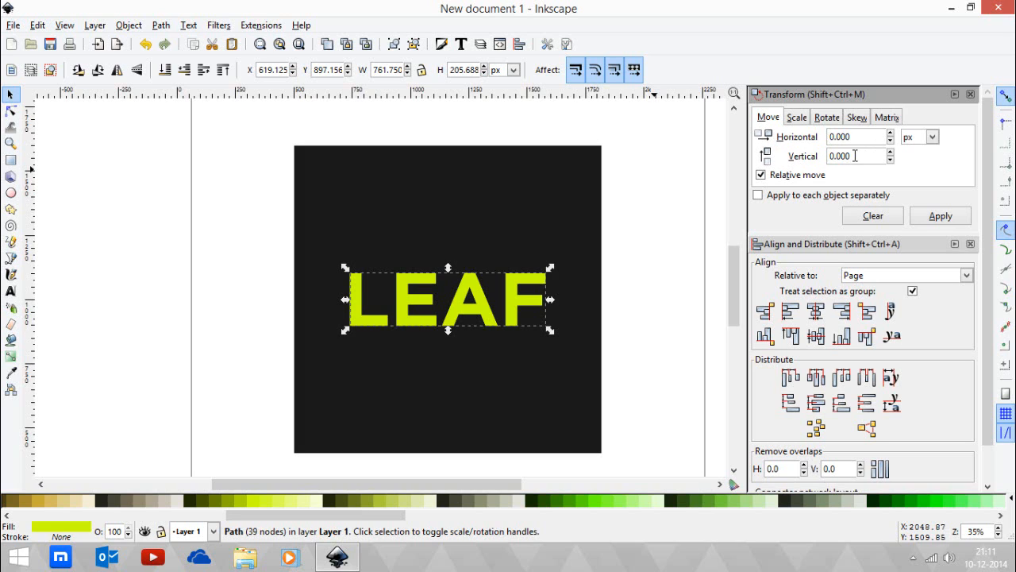
mouse_move(858, 155)
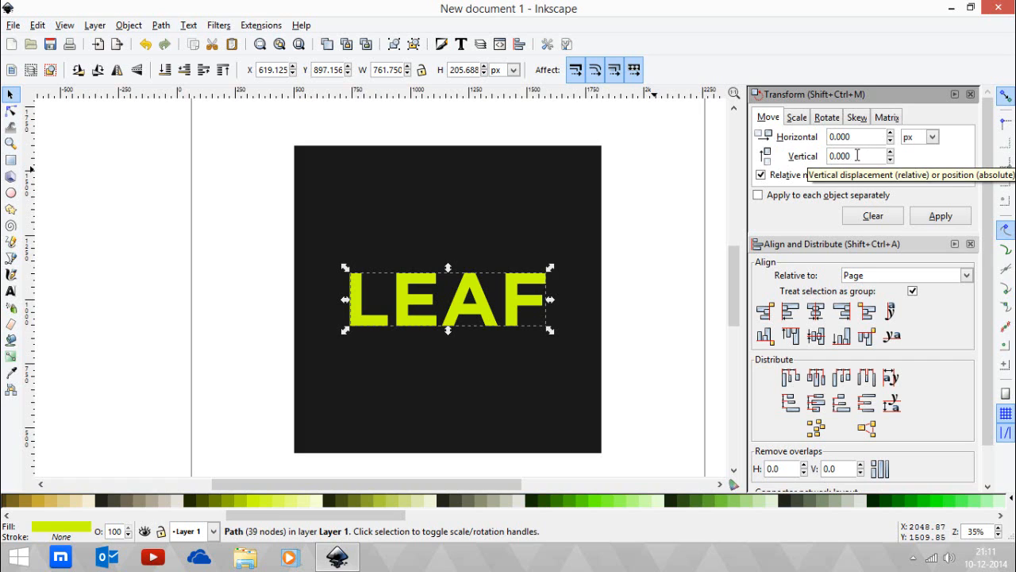
Step: Move the LEAF duplicate 1000 px horizontally and 1000 px vertically with a relative move
click(856, 136)
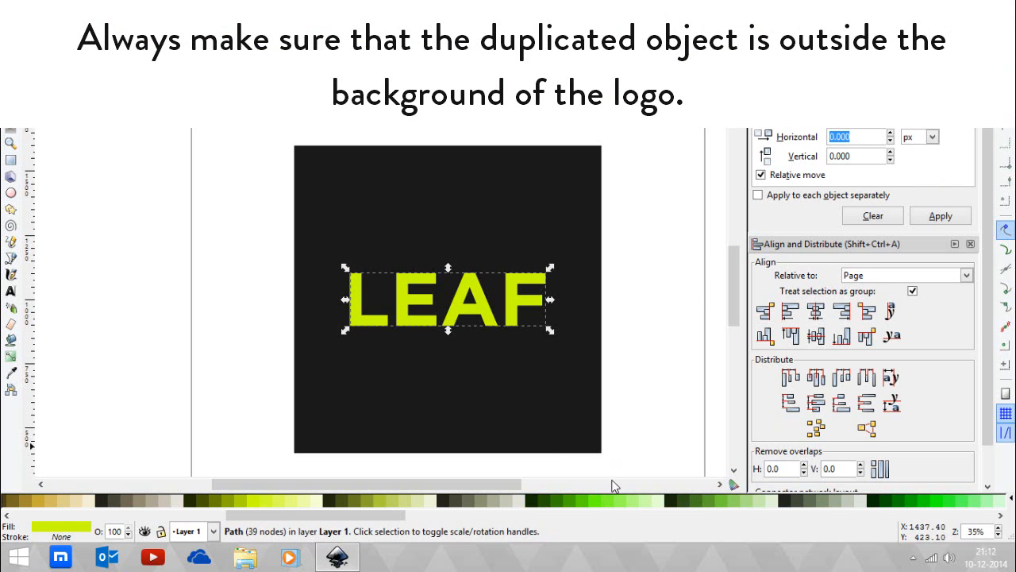
mouse_move(524, 375)
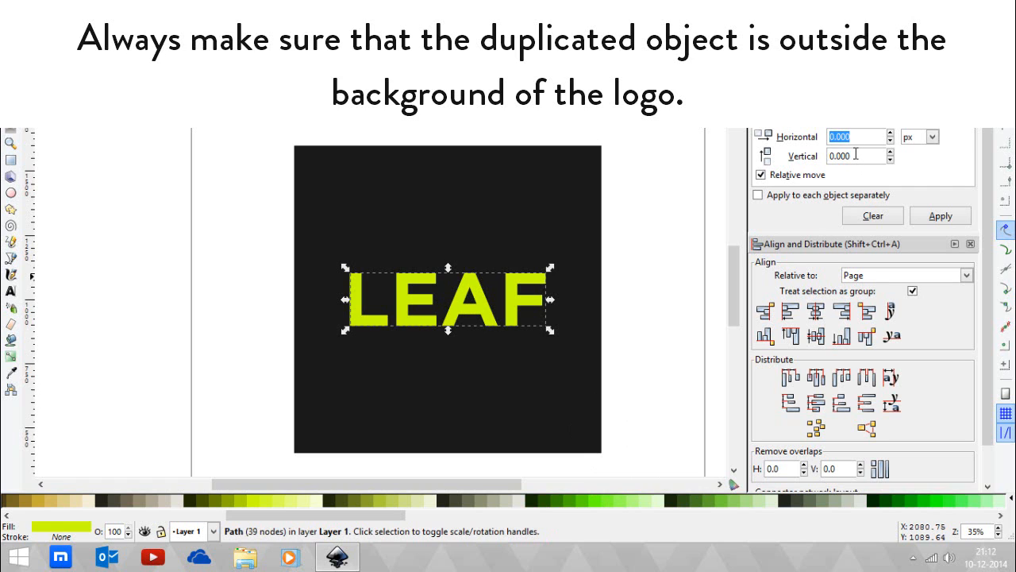
text(500)
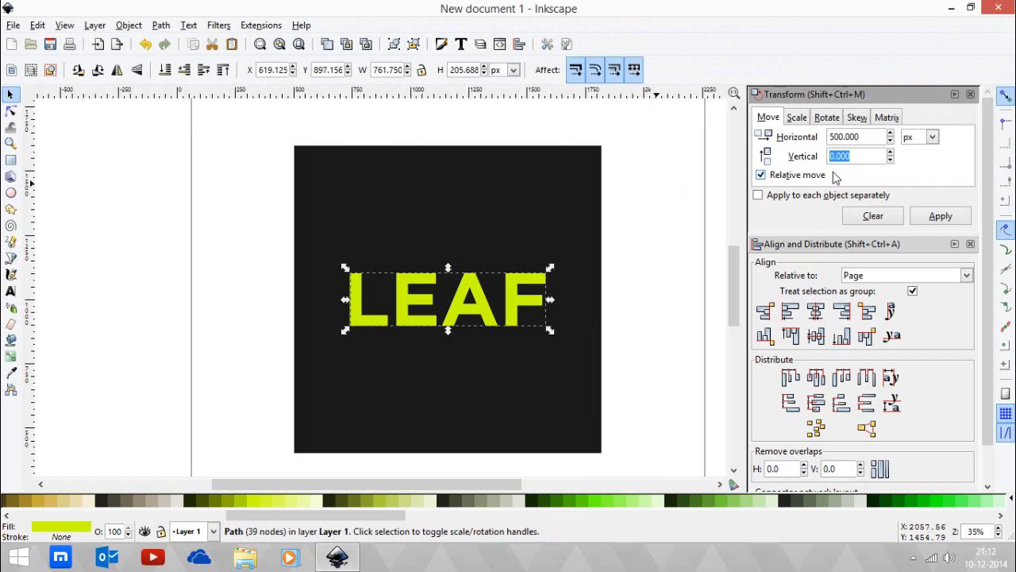
text(-500)
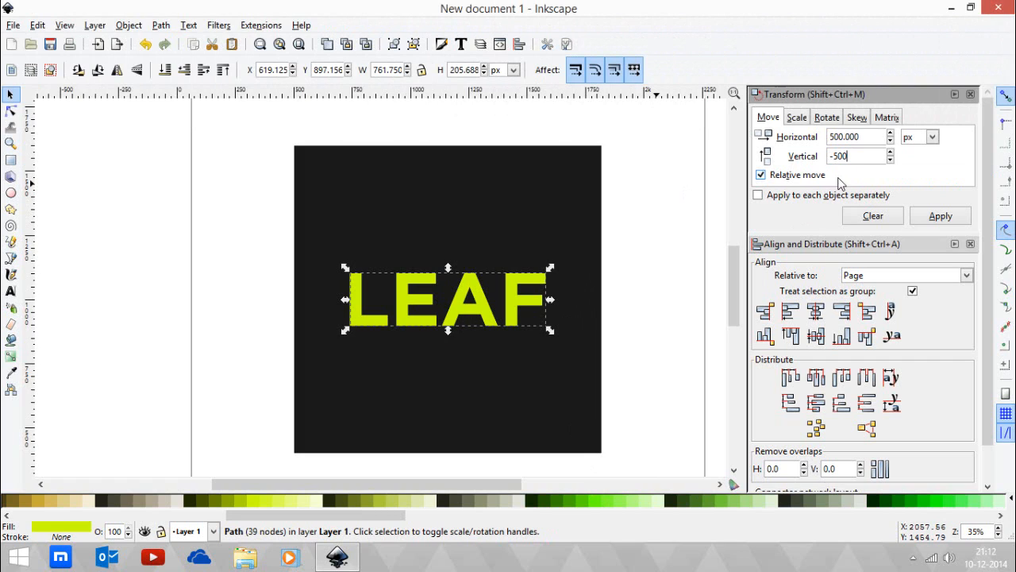
click(940, 215)
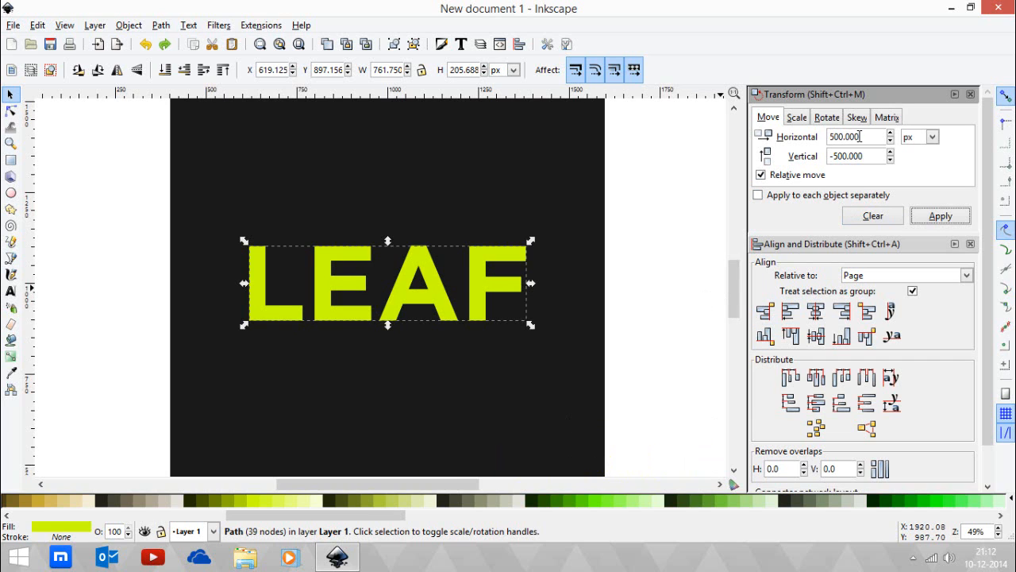
text(1000)
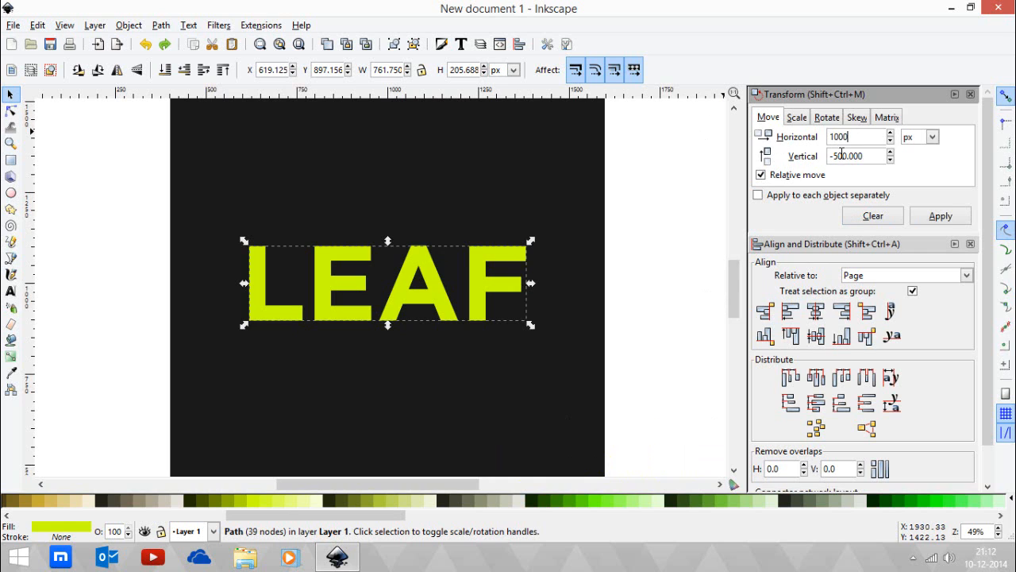
text(1000.000)
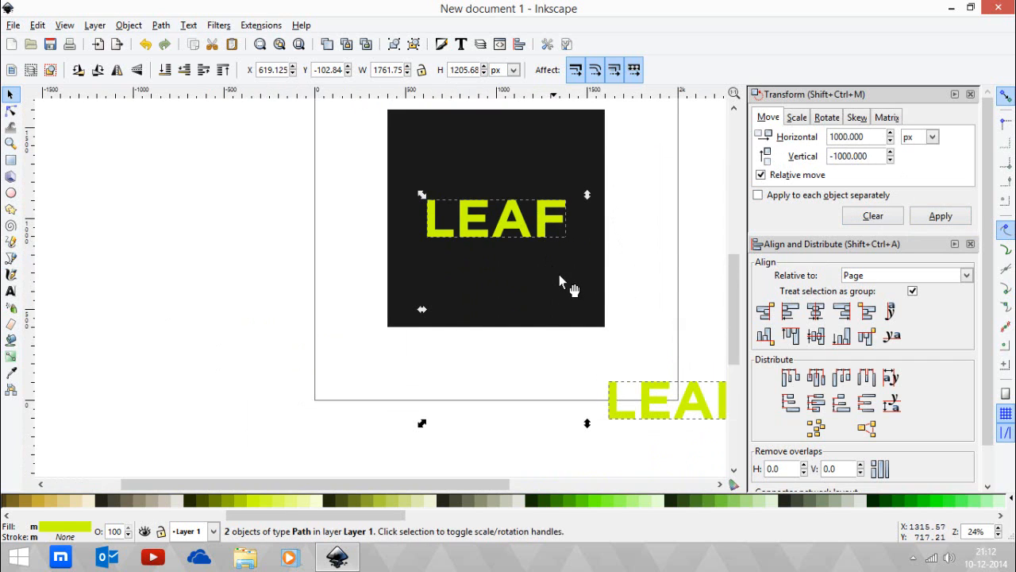
mouse_move(227, 30)
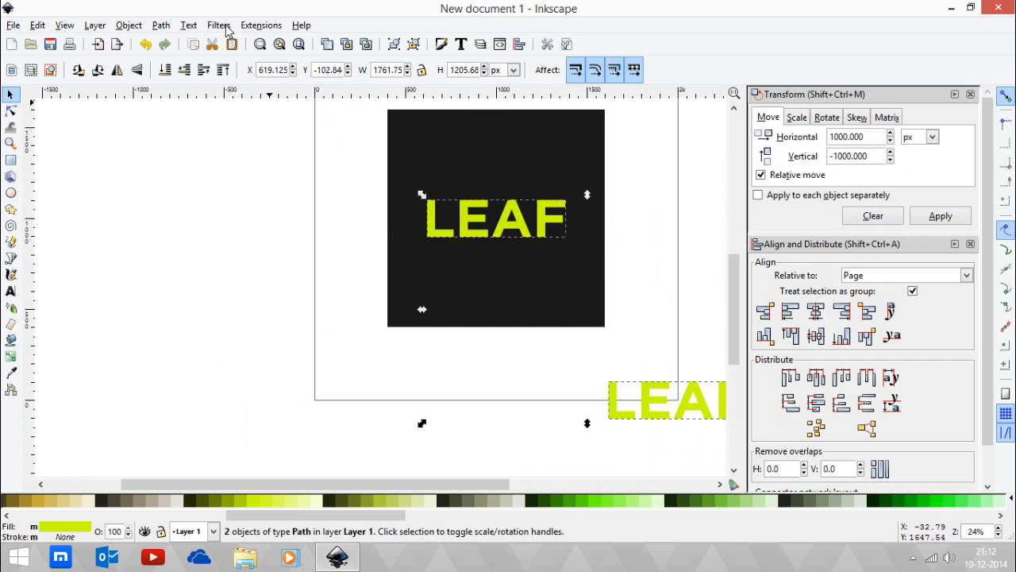
Step: Interpolate between the two LEAF copies with 500 steps, forming a 502-object extruded shadow
click(261, 25)
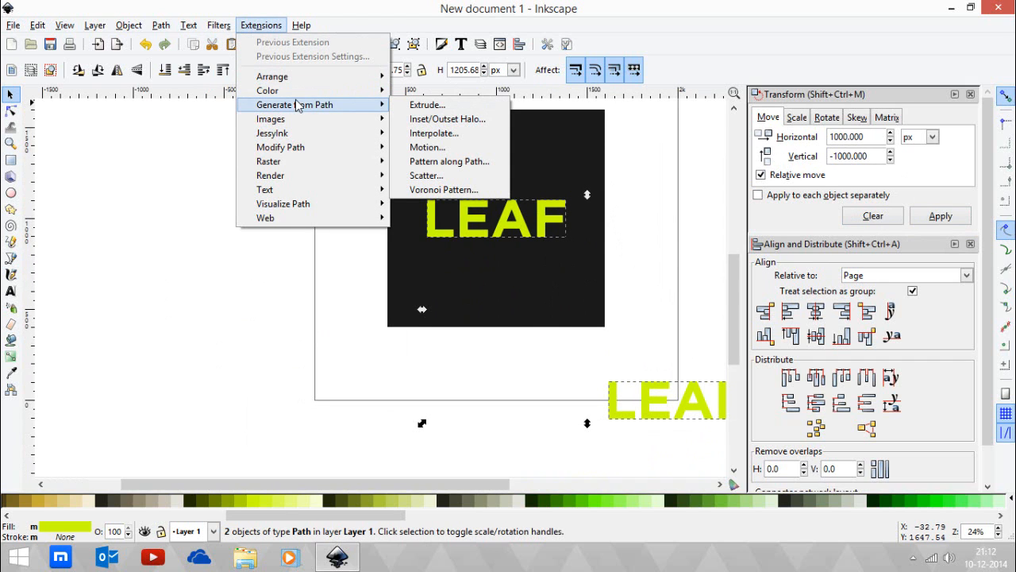
mouse_move(433, 133)
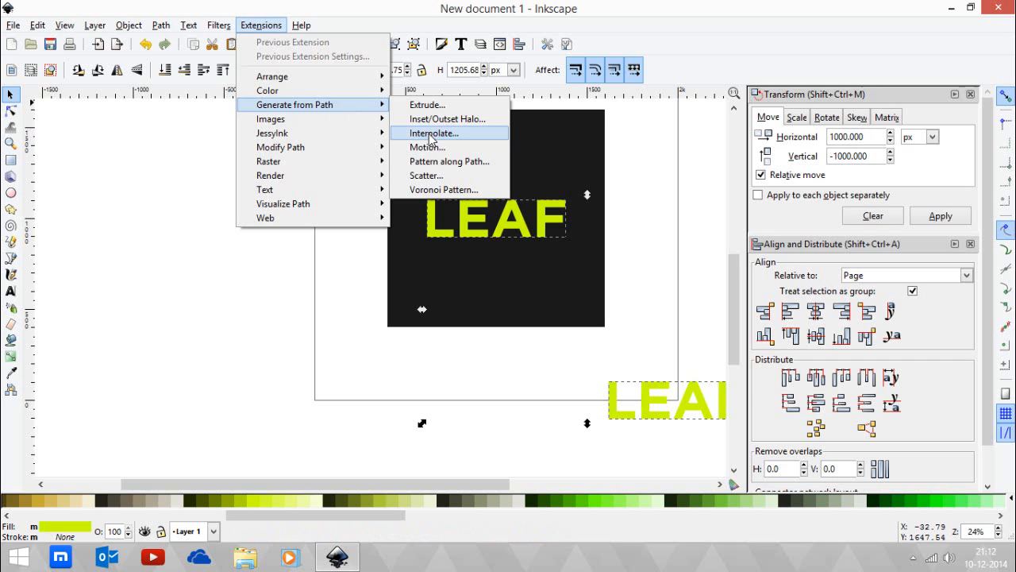
click(432, 133)
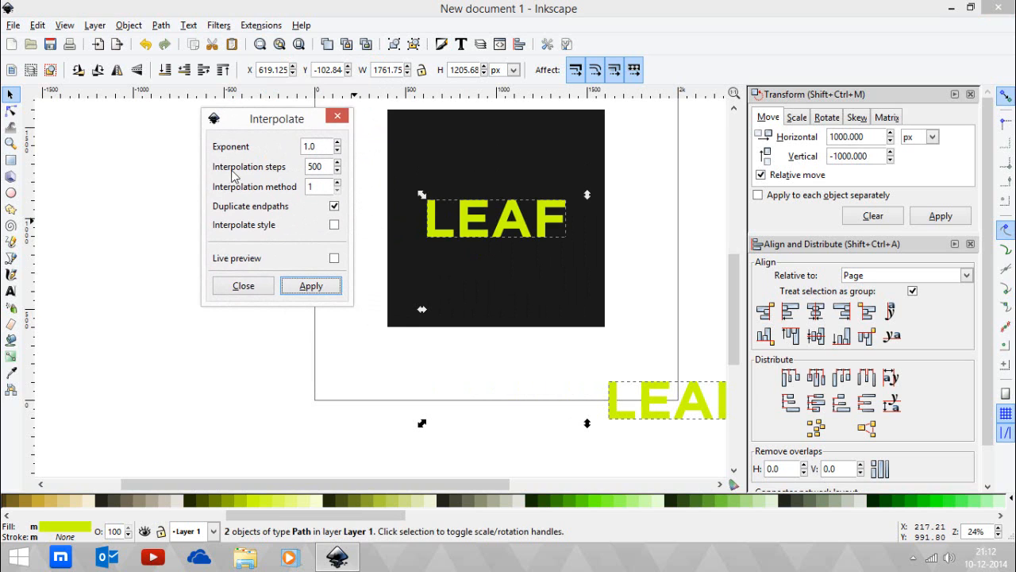
mouse_move(265, 174)
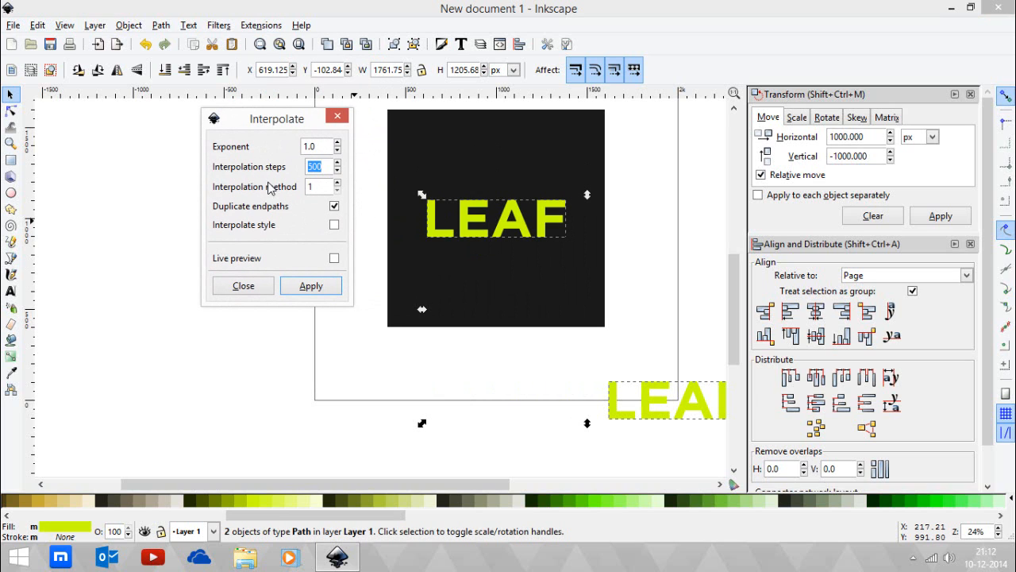
click(310, 285)
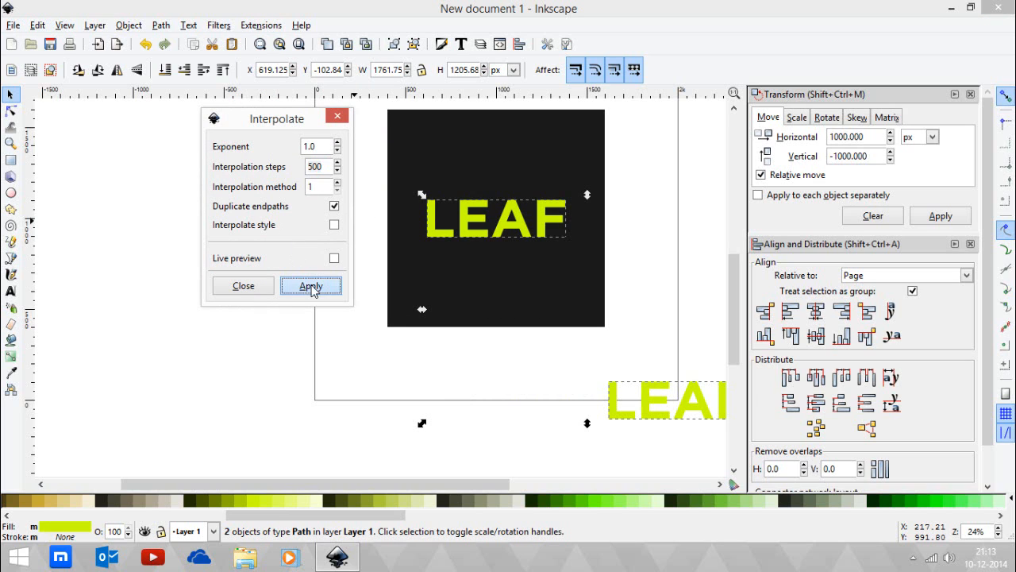
click(311, 285)
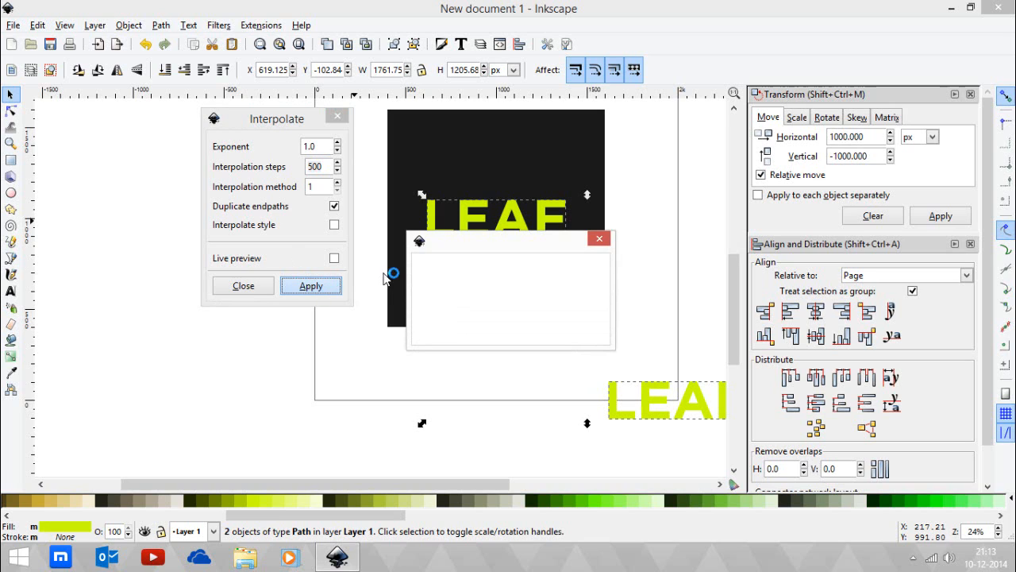
click(311, 285)
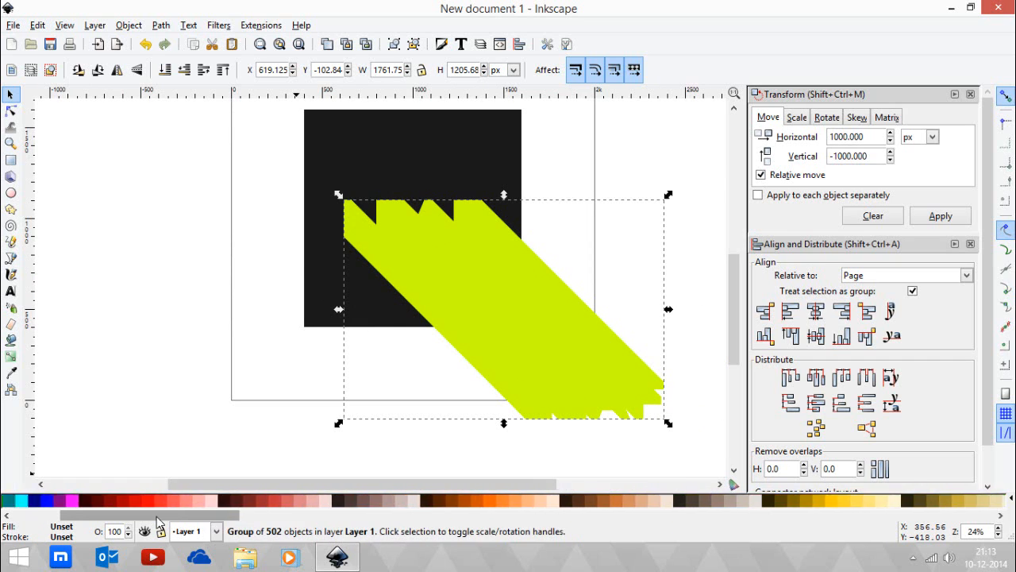
Step: Fill the shadow steps orange and union them into a single 3174-node path
click(488, 501)
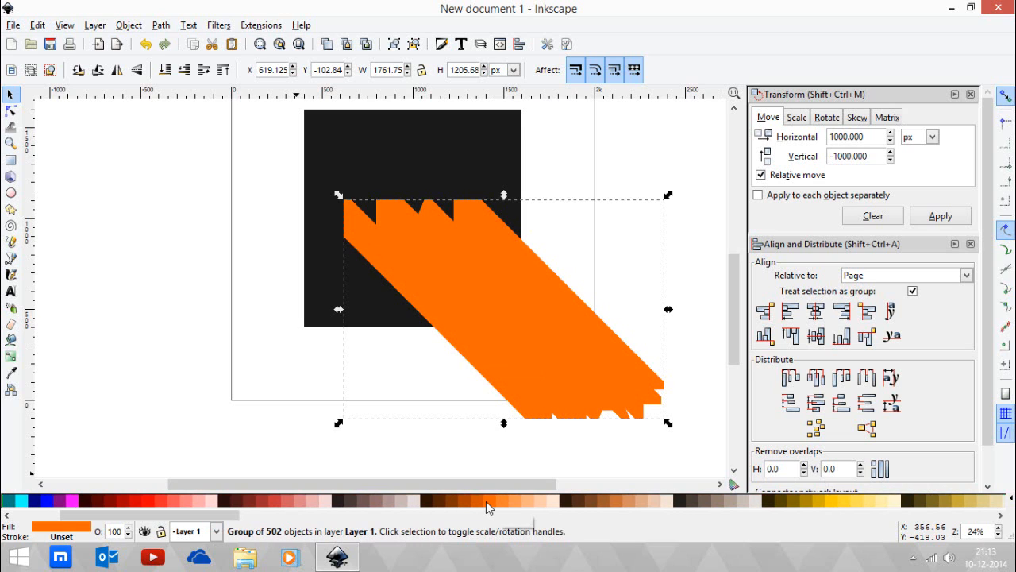
mouse_move(264, 167)
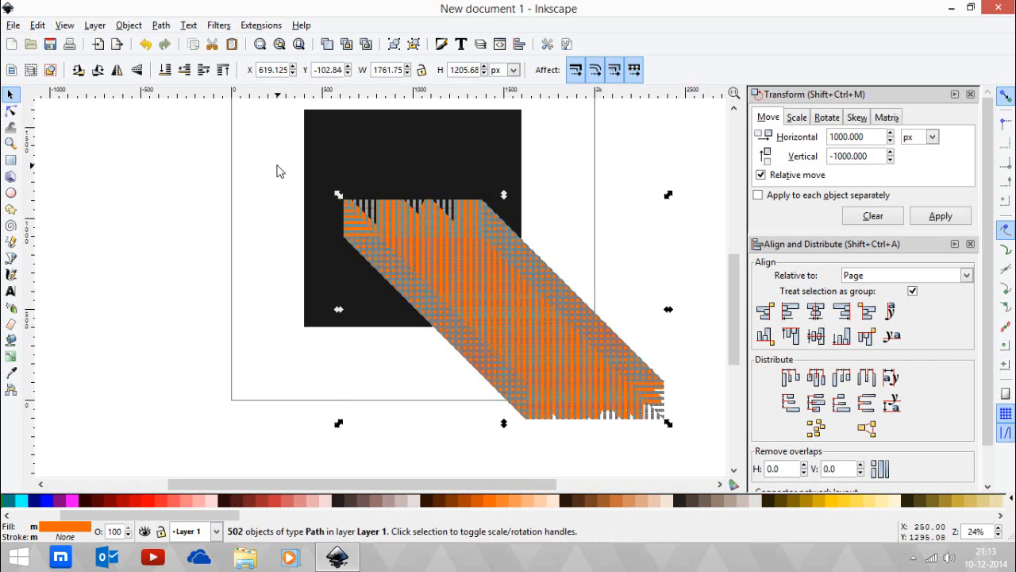
mouse_move(219, 34)
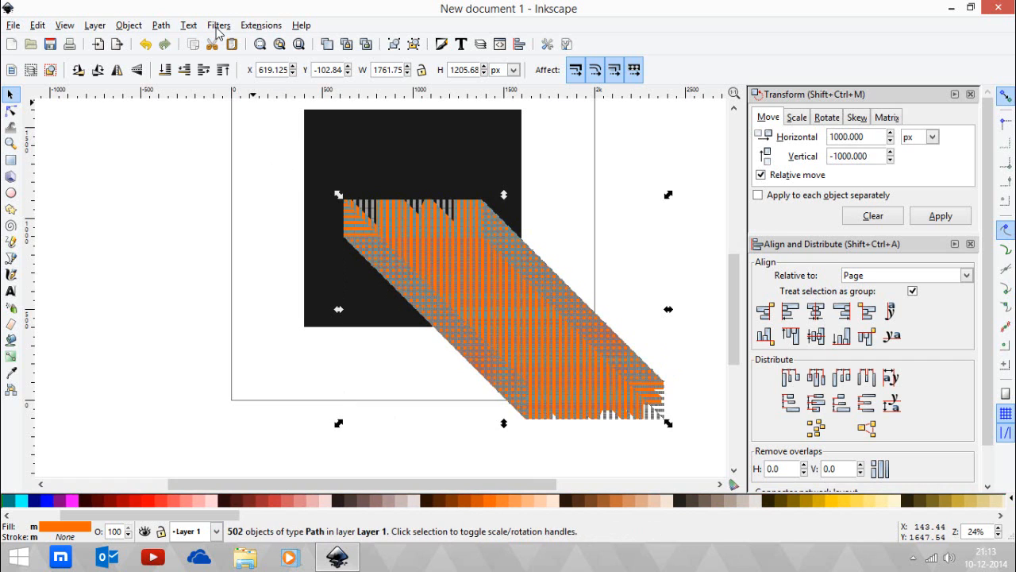
click(161, 25)
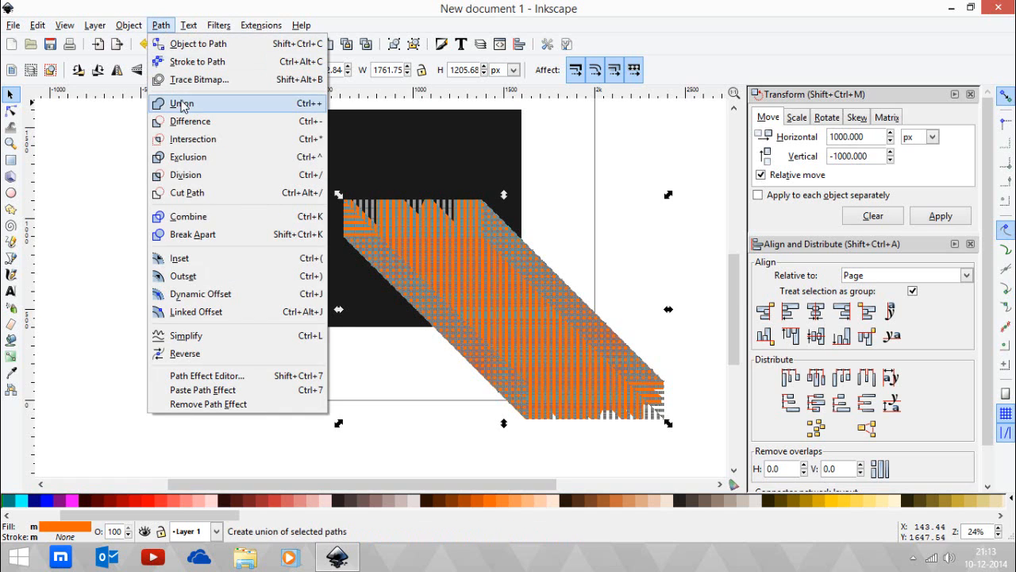
click(182, 103)
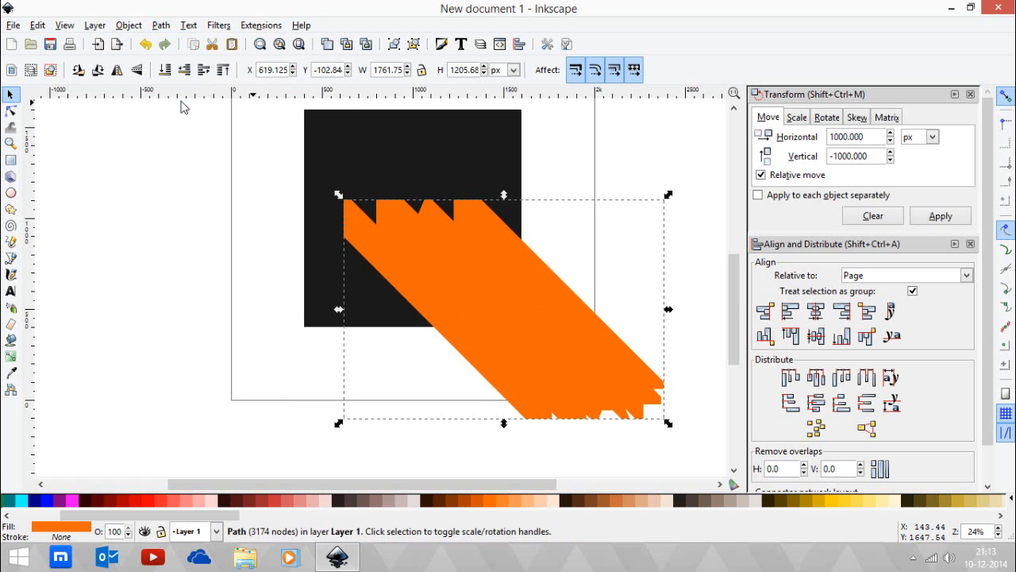
mouse_move(237, 214)
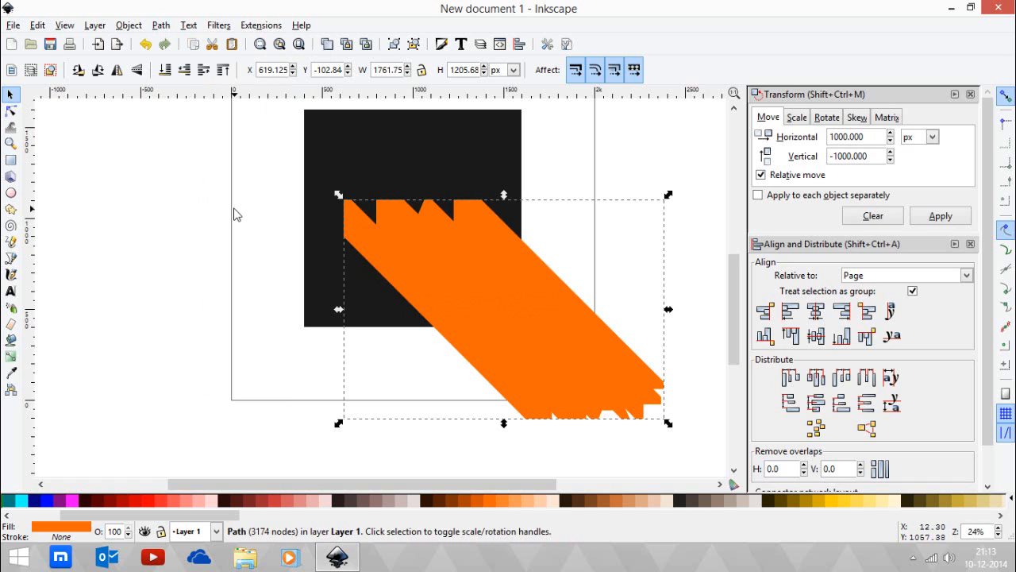
mouse_move(257, 300)
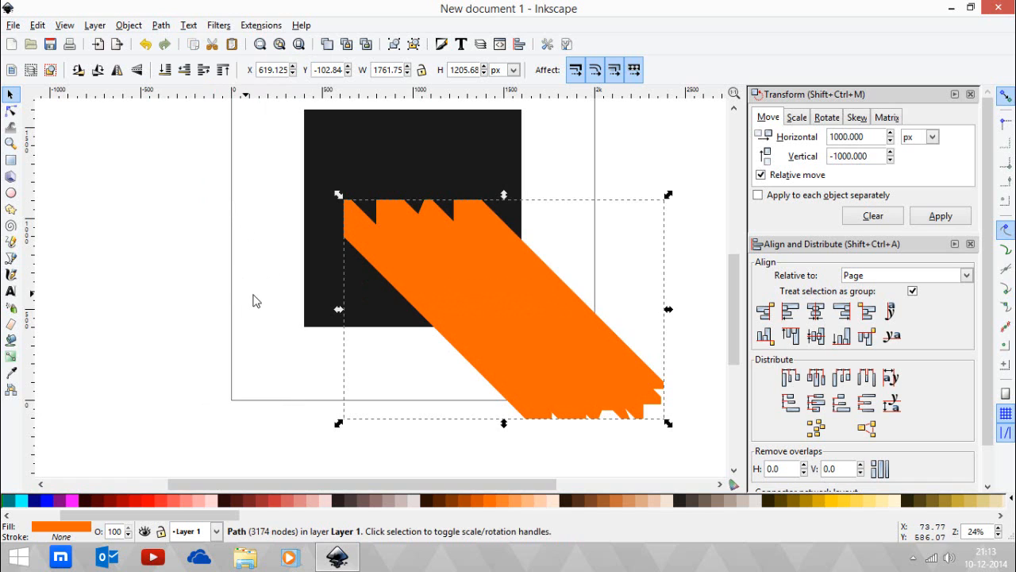
mouse_move(436, 358)
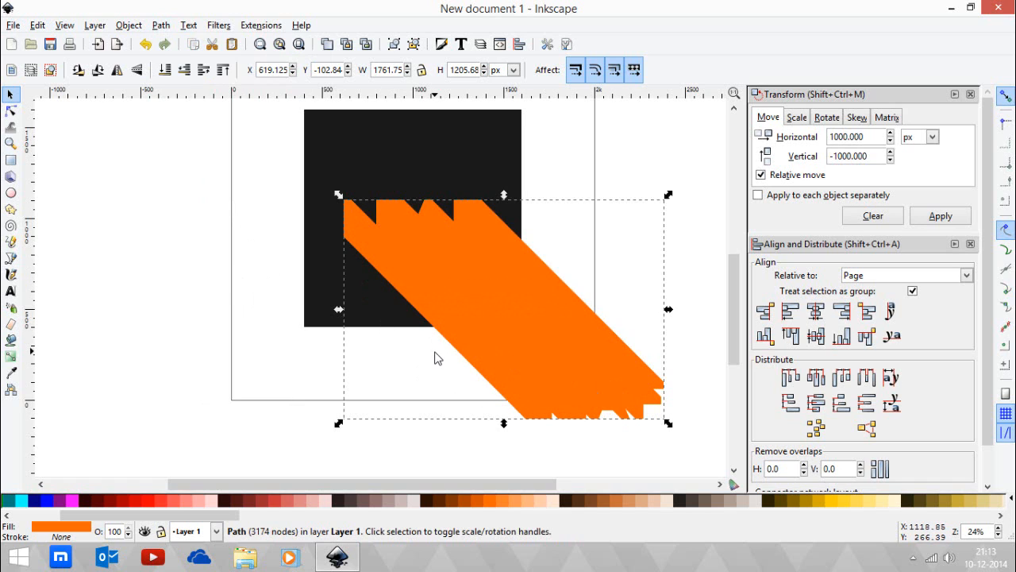
mouse_move(214, 170)
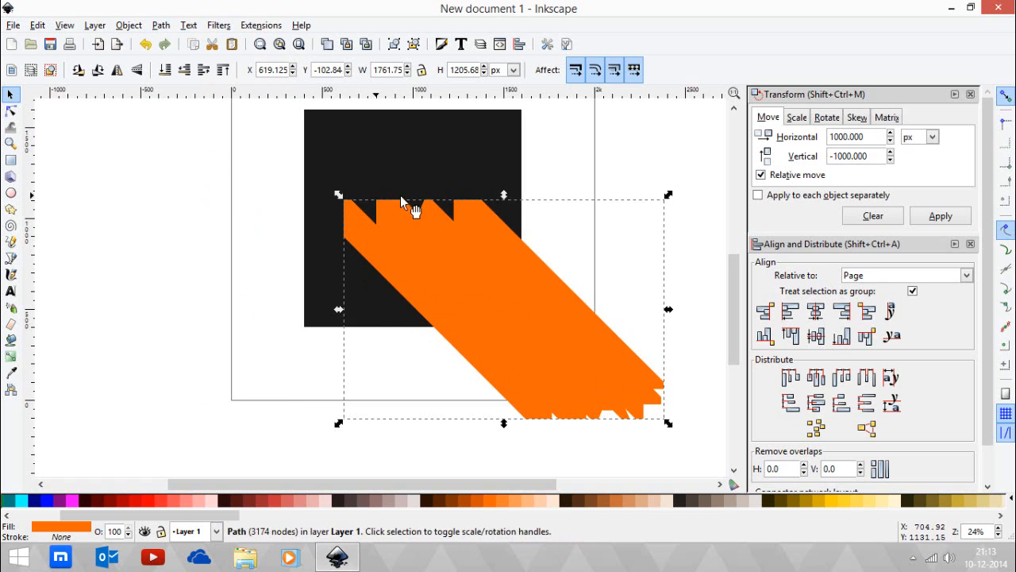
mouse_move(433, 254)
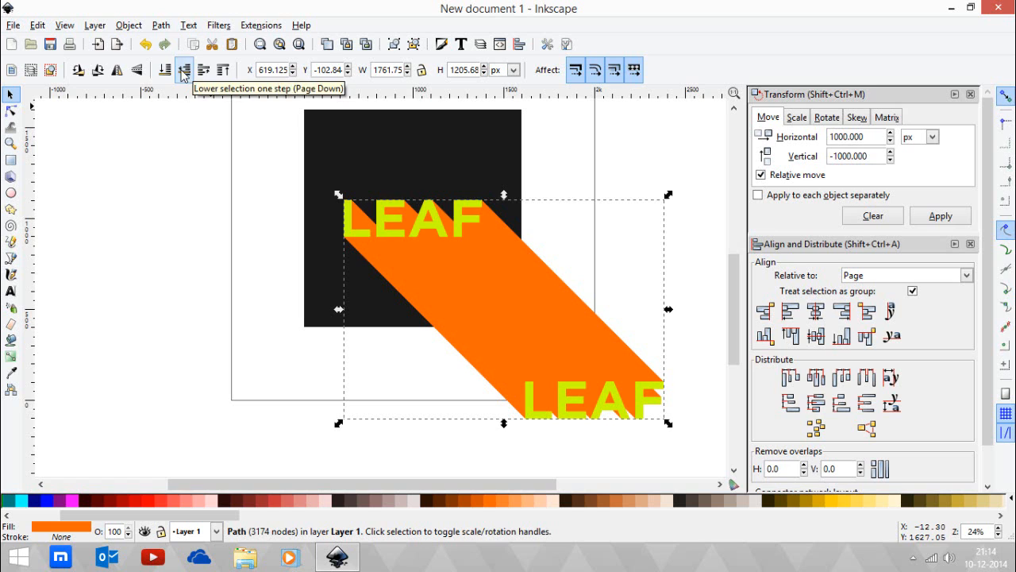
Step: Move the orange shadow beneath the LEAF lettering, then go to the Path menu
click(225, 239)
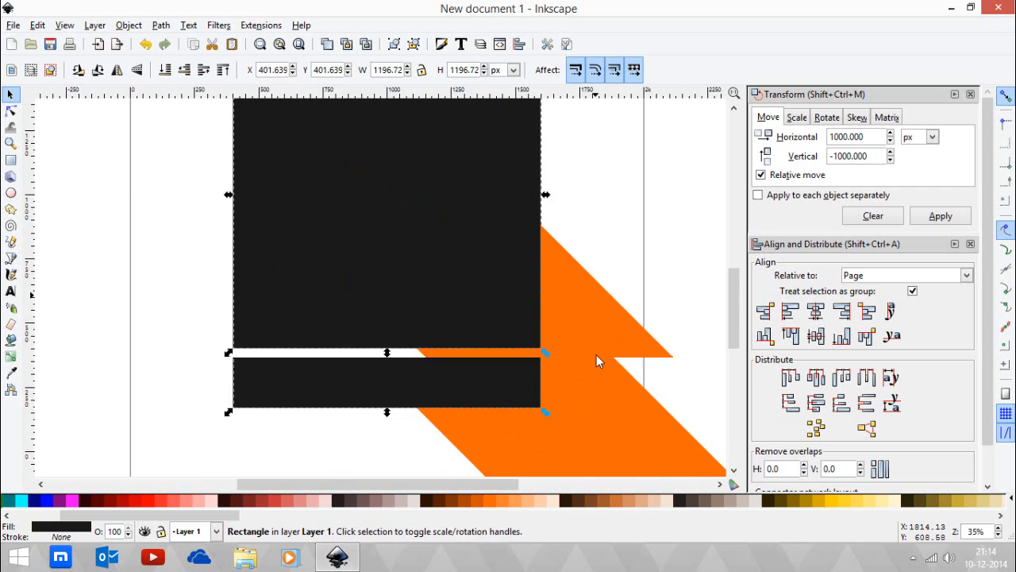
click(160, 25)
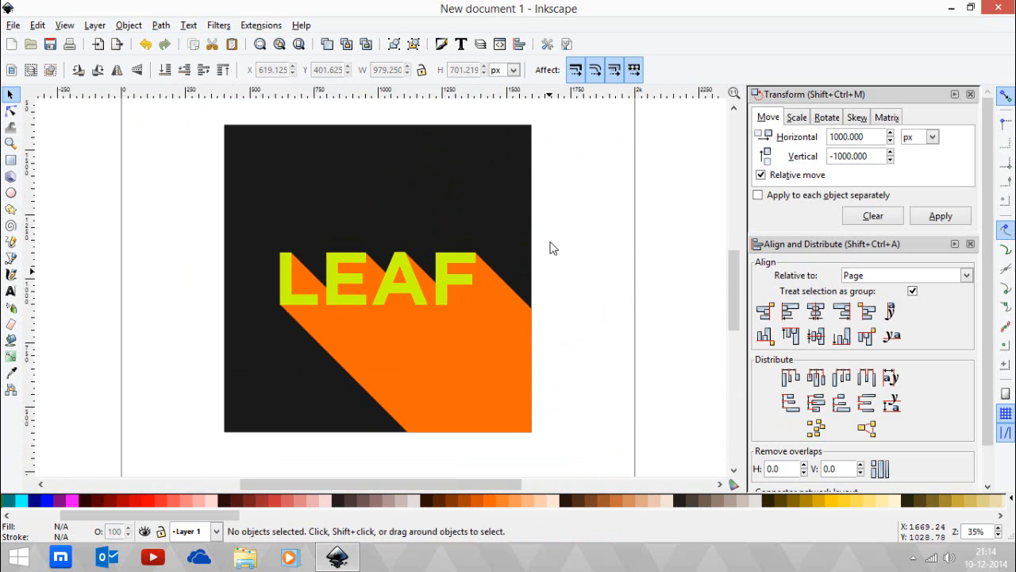
mouse_move(544, 256)
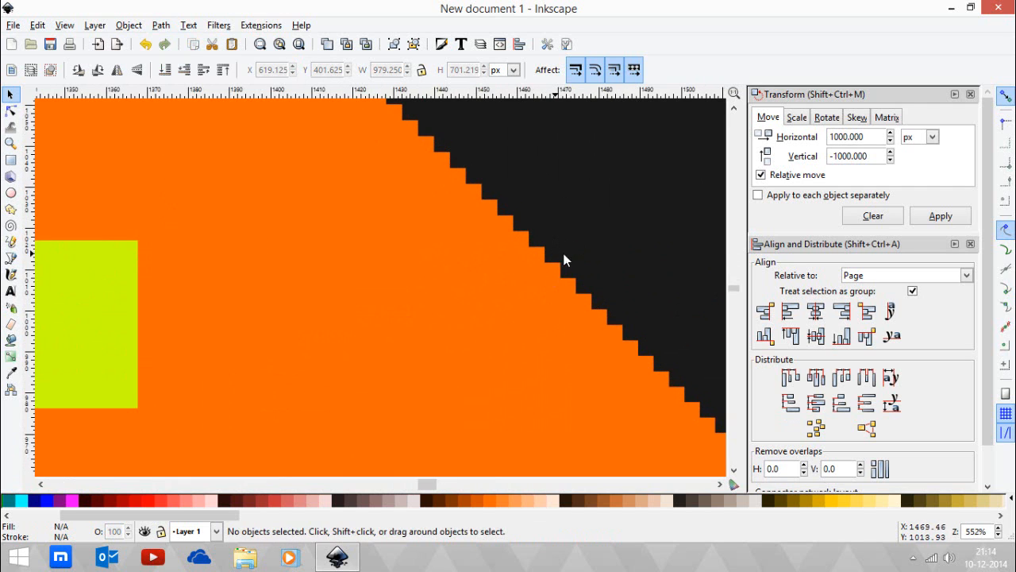
mouse_move(584, 253)
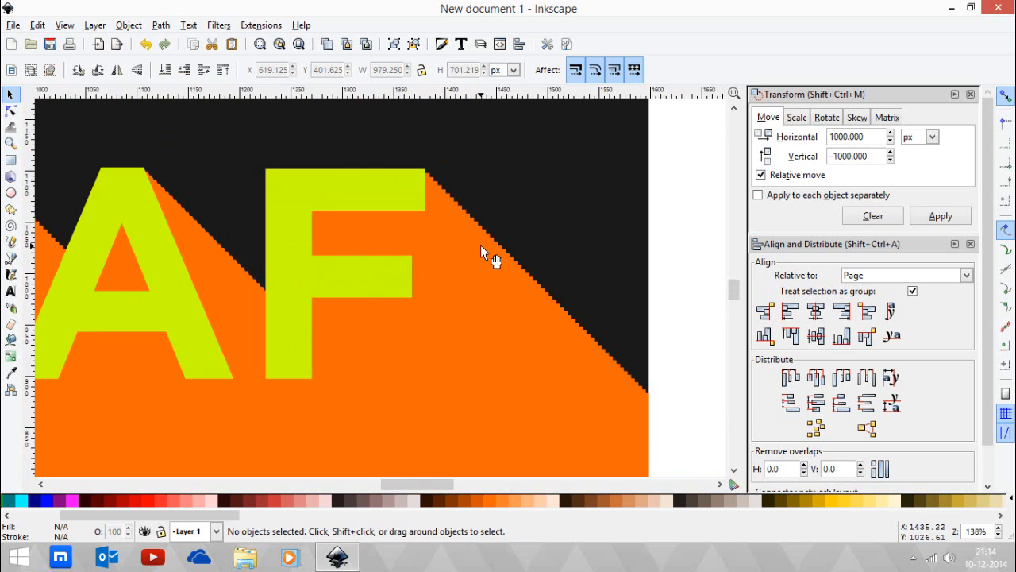
mouse_move(482, 250)
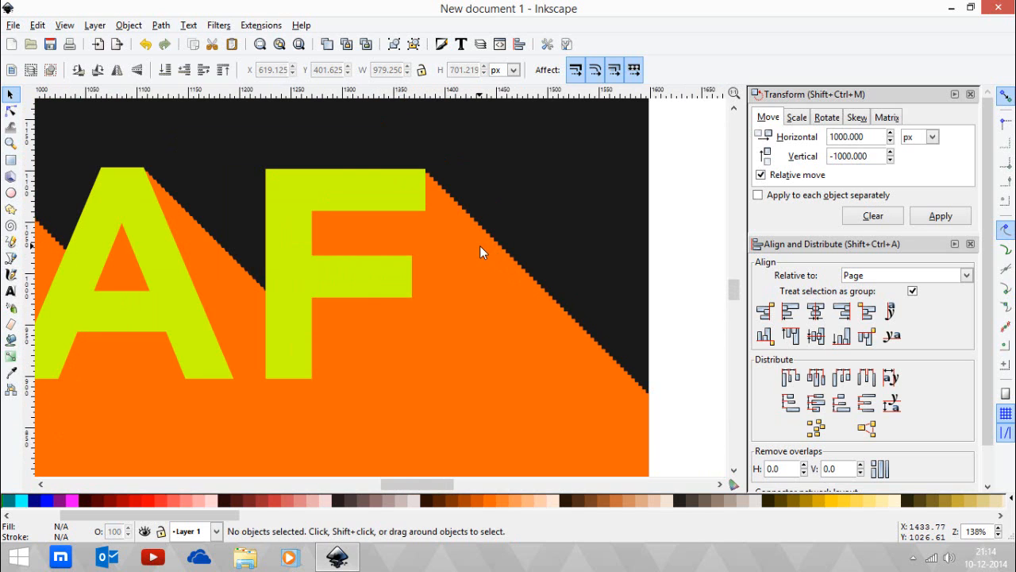
mouse_move(485, 257)
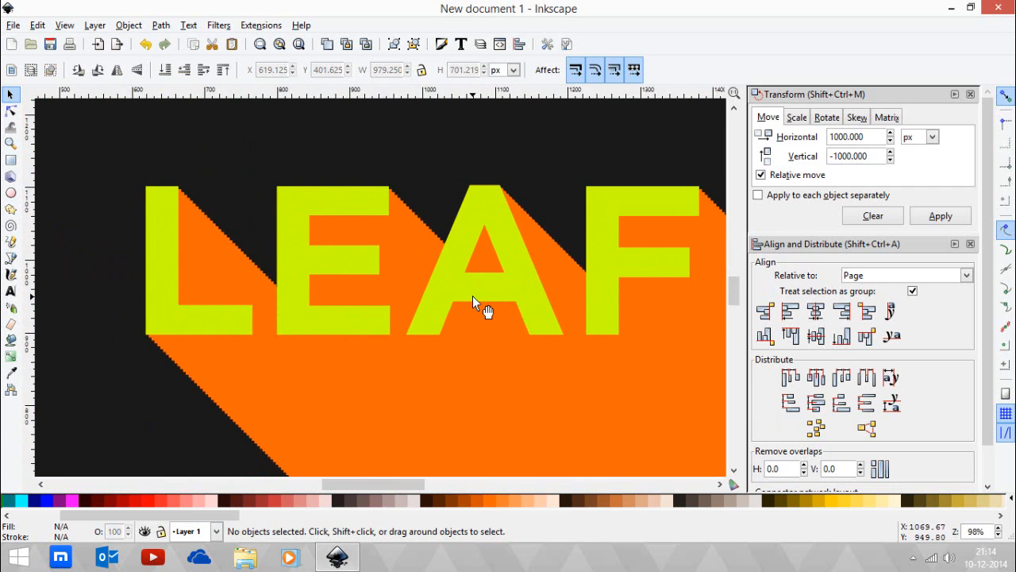
mouse_move(227, 250)
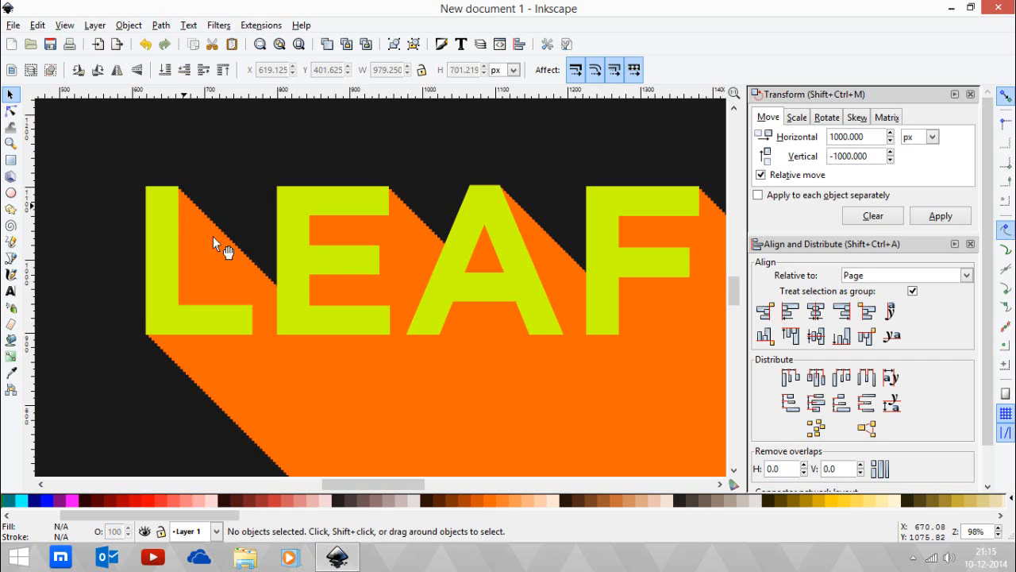
mouse_move(228, 240)
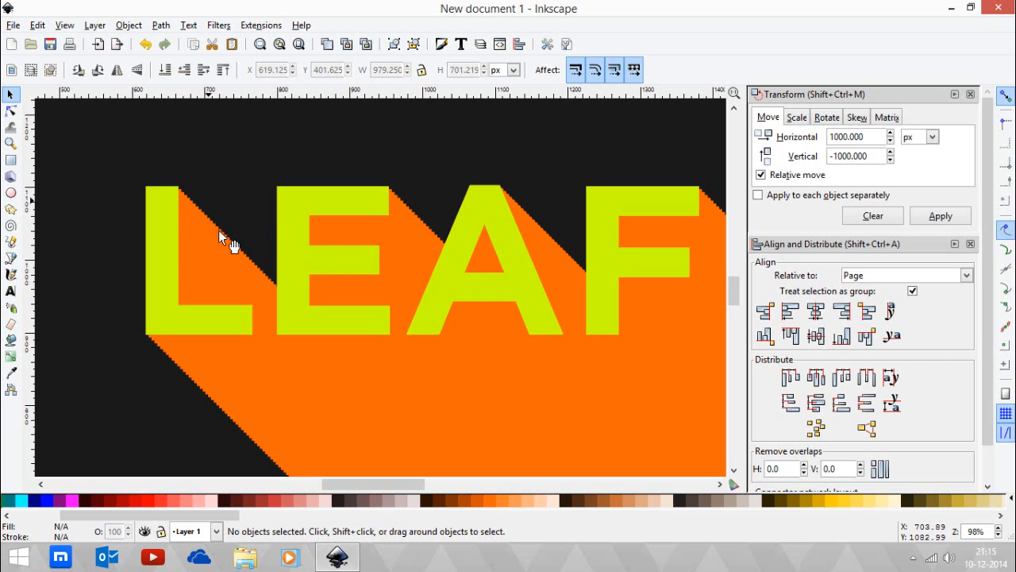
mouse_move(60, 135)
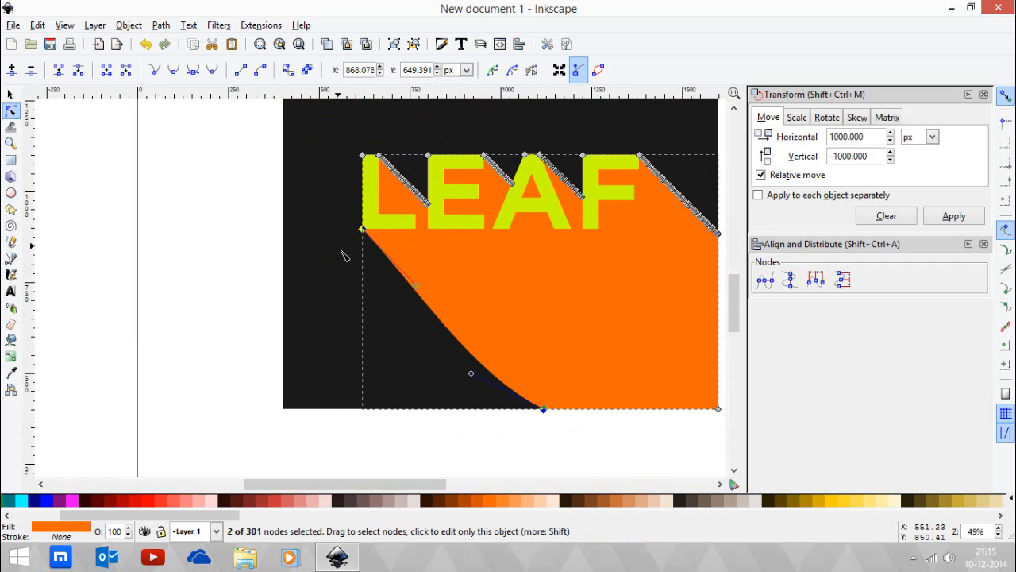
mouse_move(332, 247)
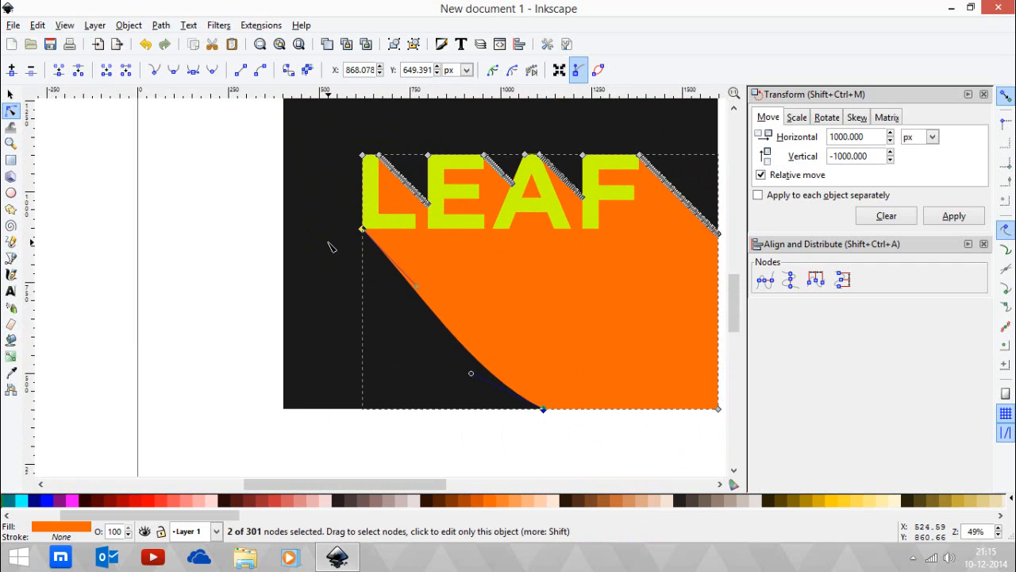
mouse_move(241, 70)
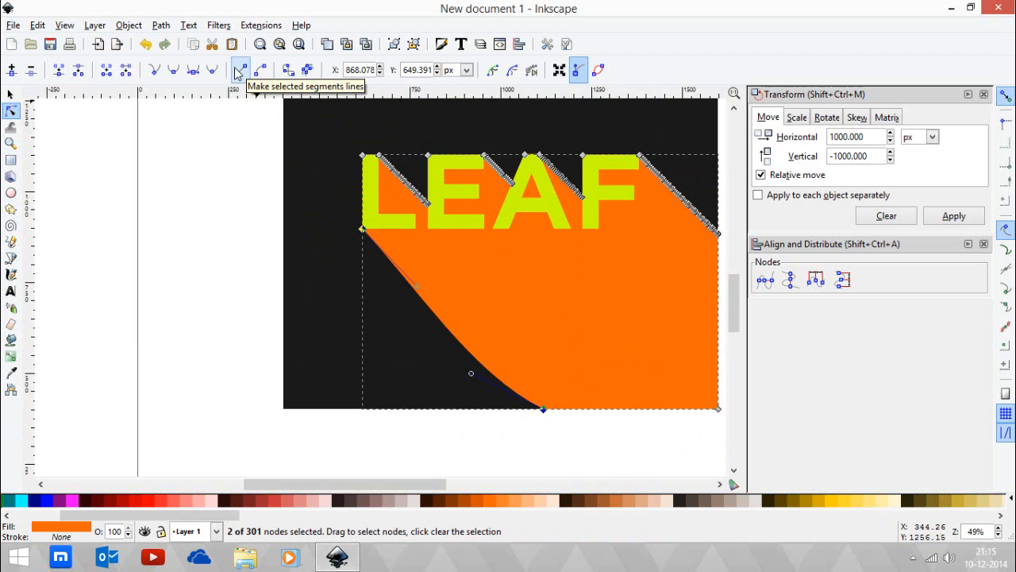
Step: Straighten the shadow's curved lower-left edge segment into a clean diagonal
click(239, 70)
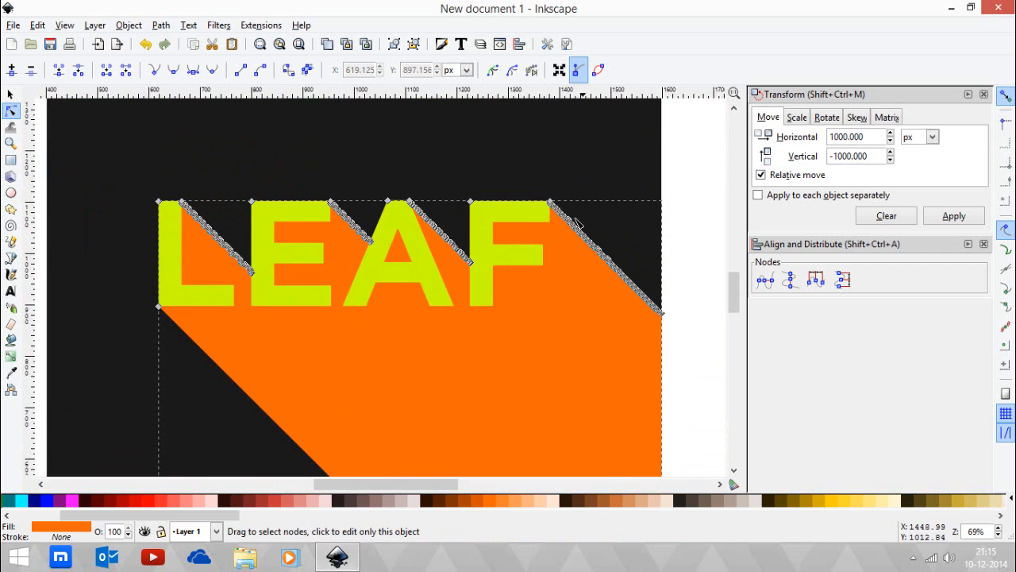
mouse_move(382, 297)
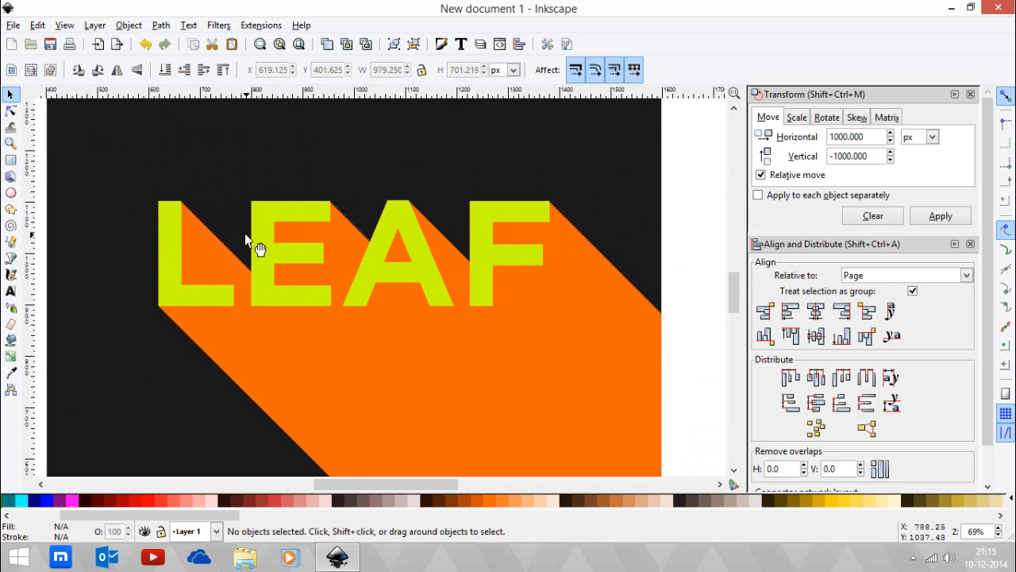
mouse_move(227, 238)
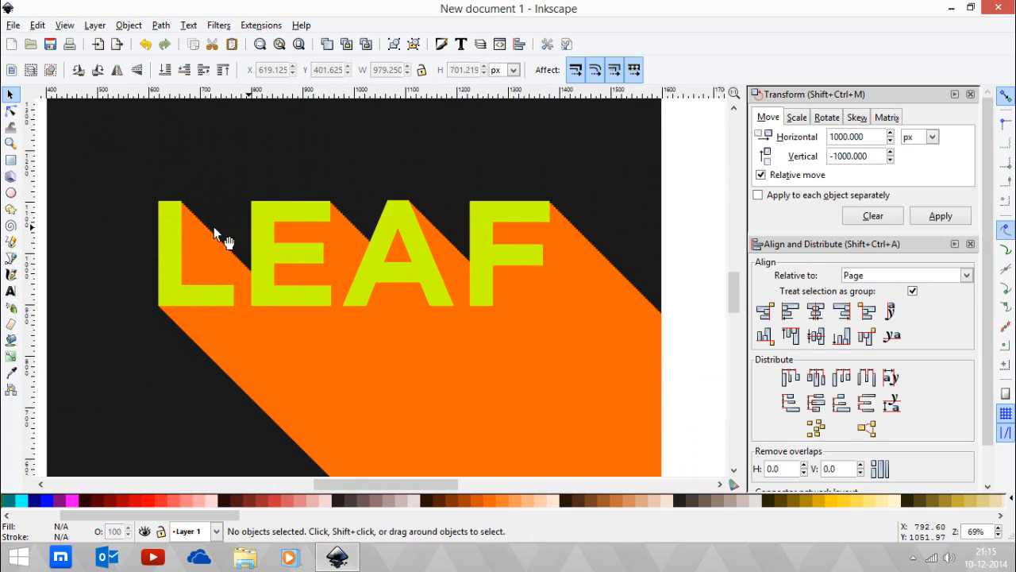
mouse_move(123, 194)
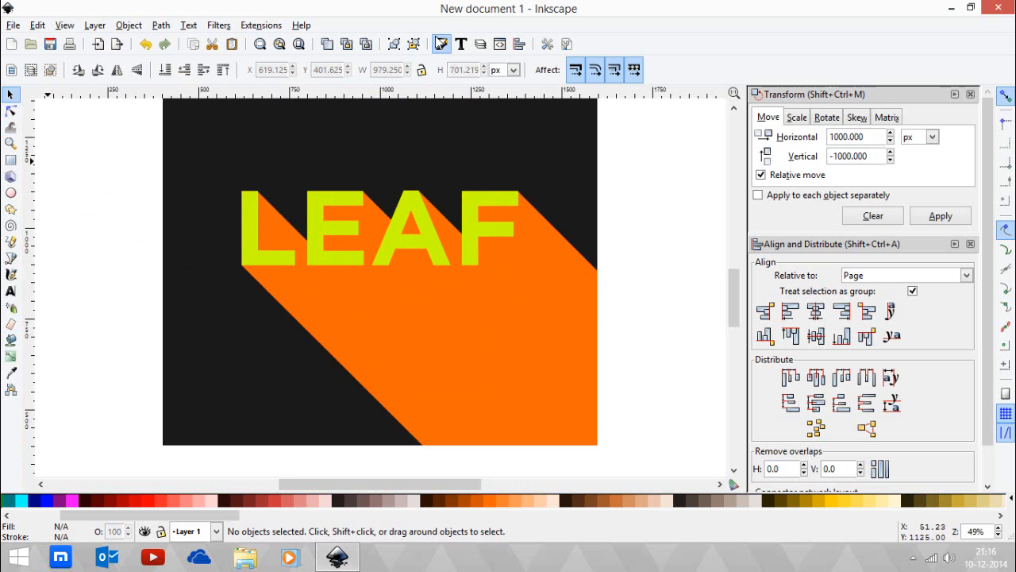
Step: Select the orange shadow and give it a linear gradient starting at its top-left
click(442, 44)
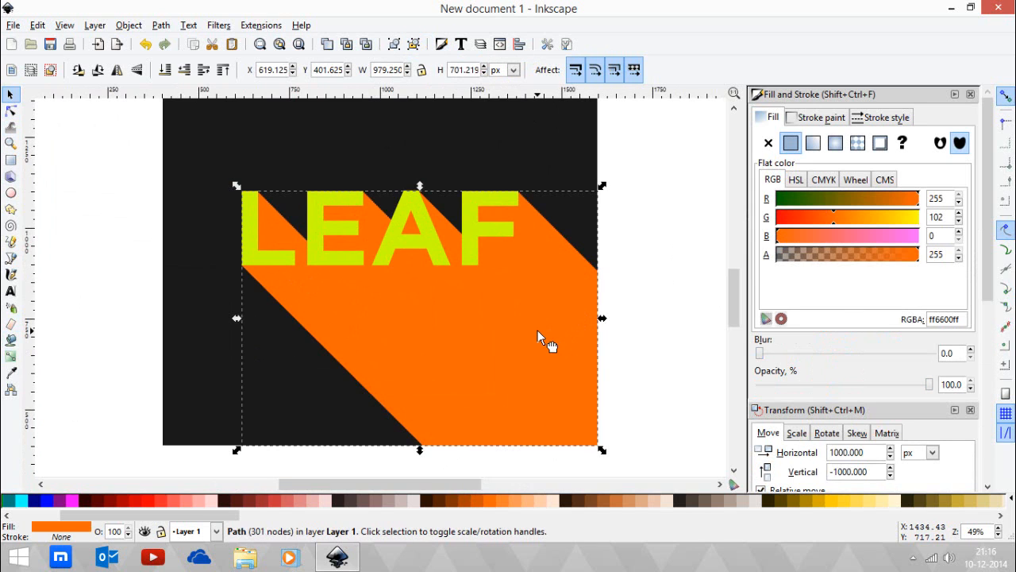
mouse_move(813, 143)
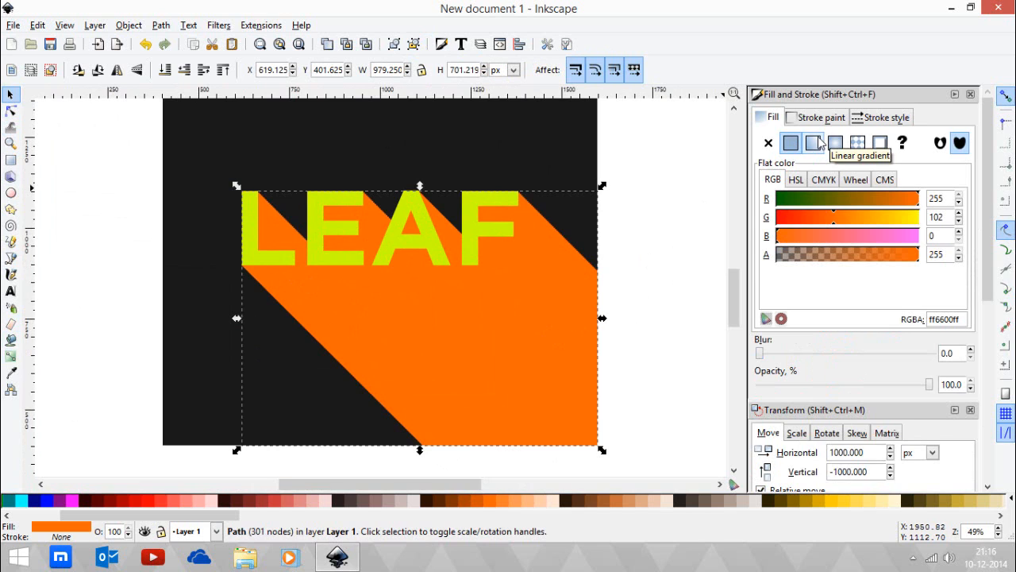
click(813, 143)
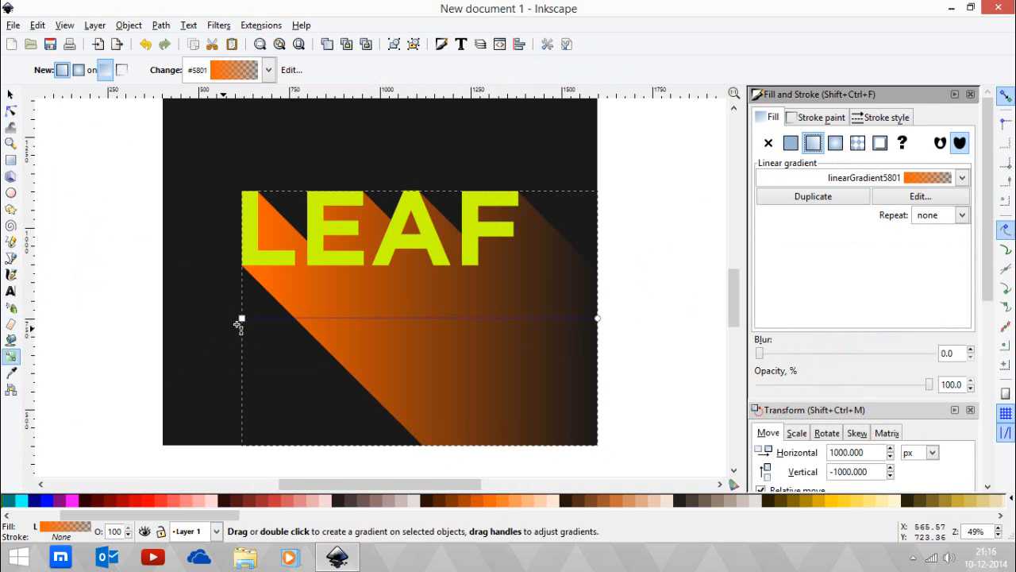
drag(240, 318, 259, 196)
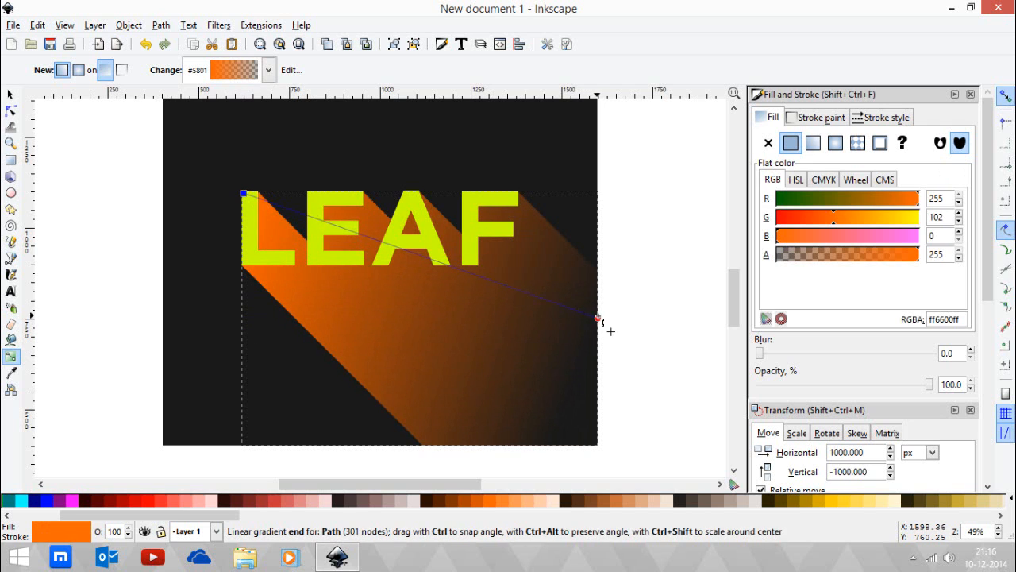
Step: Drag the gradient end diagonally to the shadow's lower-right corner so it fades
drag(600, 318, 500, 448)
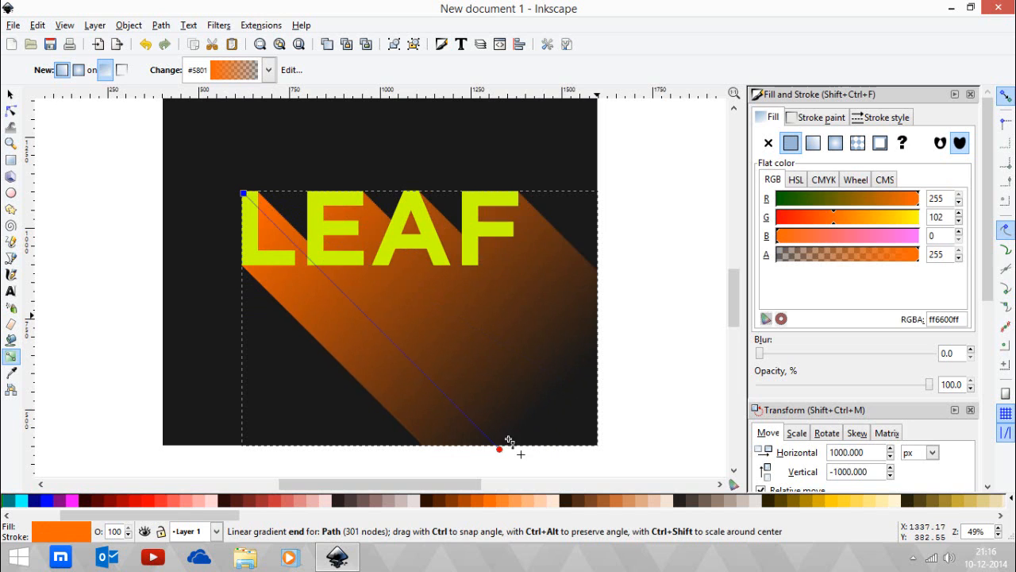
drag(499, 449, 452, 401)
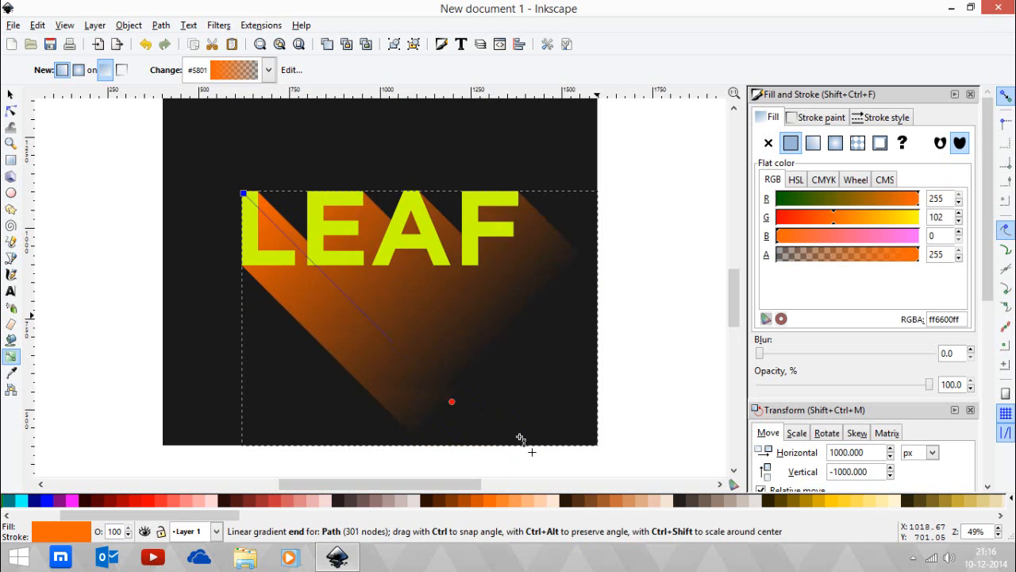
drag(452, 401, 500, 451)
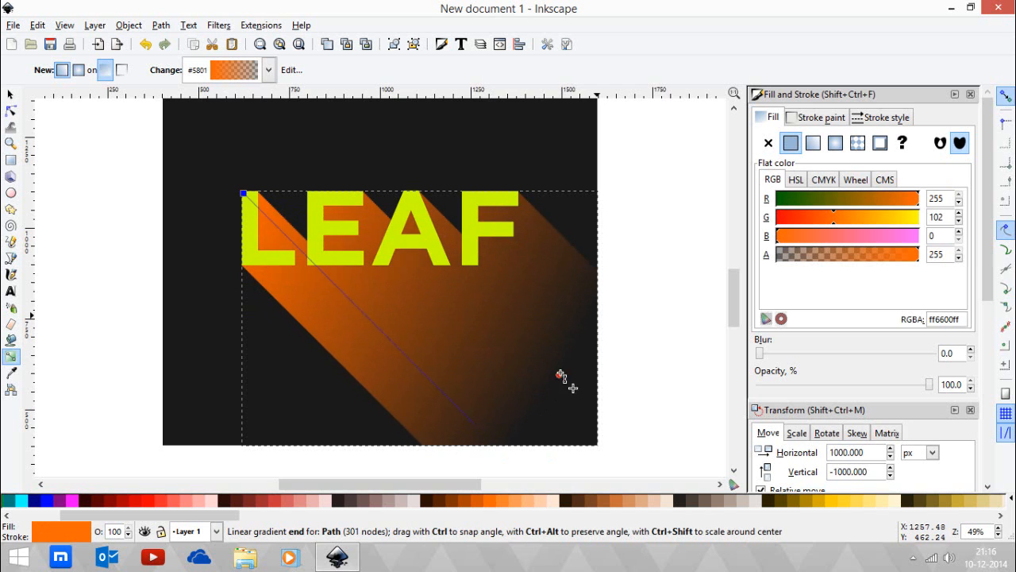
drag(562, 376, 476, 432)
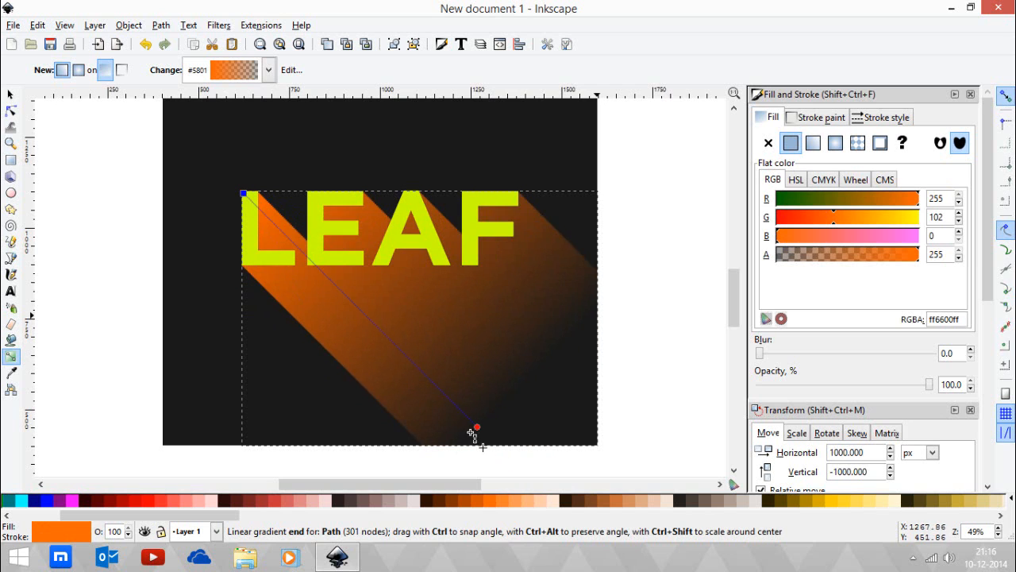
drag(477, 434, 488, 436)
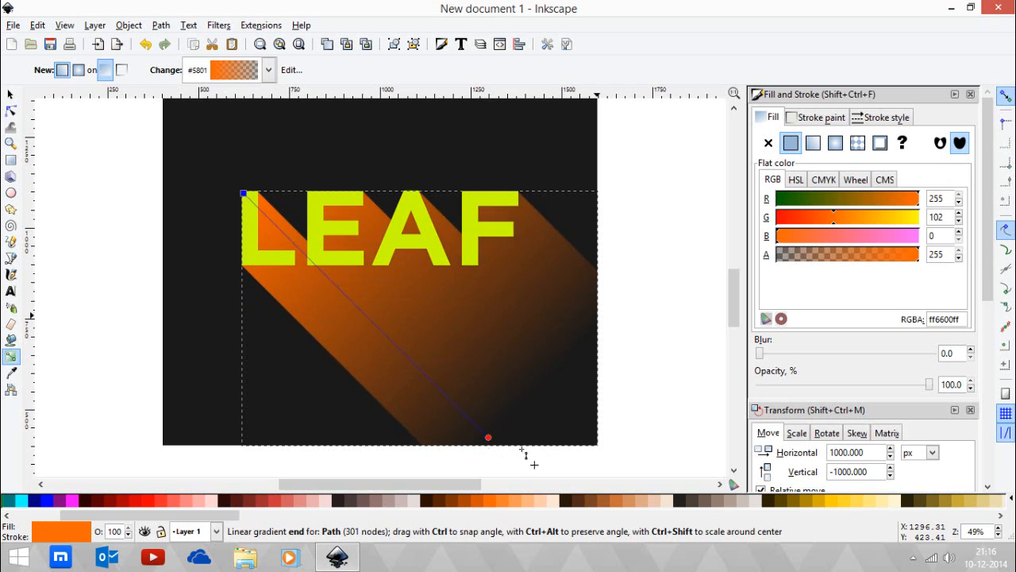
drag(488, 437, 492, 440)
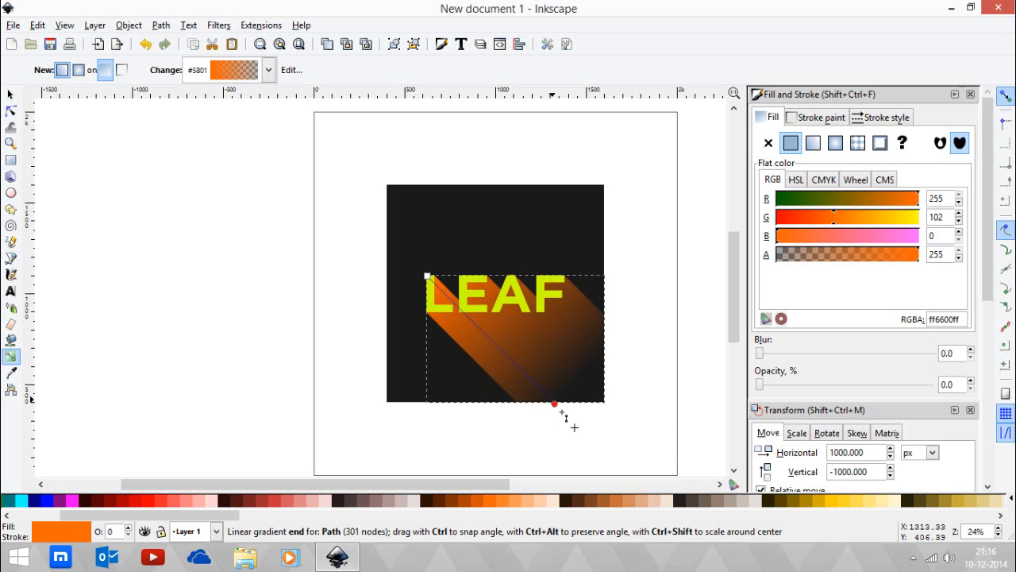
drag(556, 404, 571, 420)
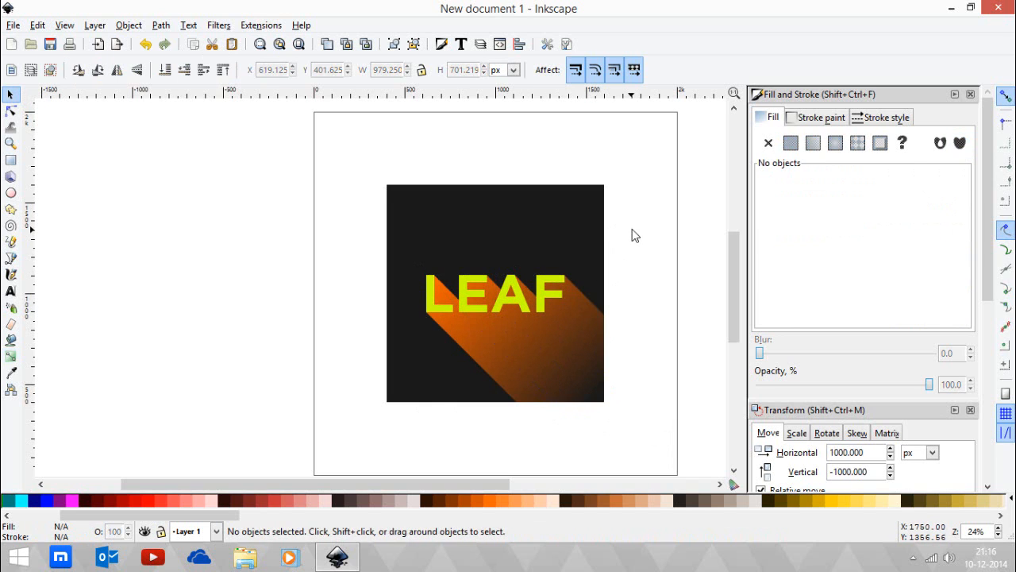
Step: Set the shadow gradient's start stop to black and its end stop to alpha 0
click(495, 294)
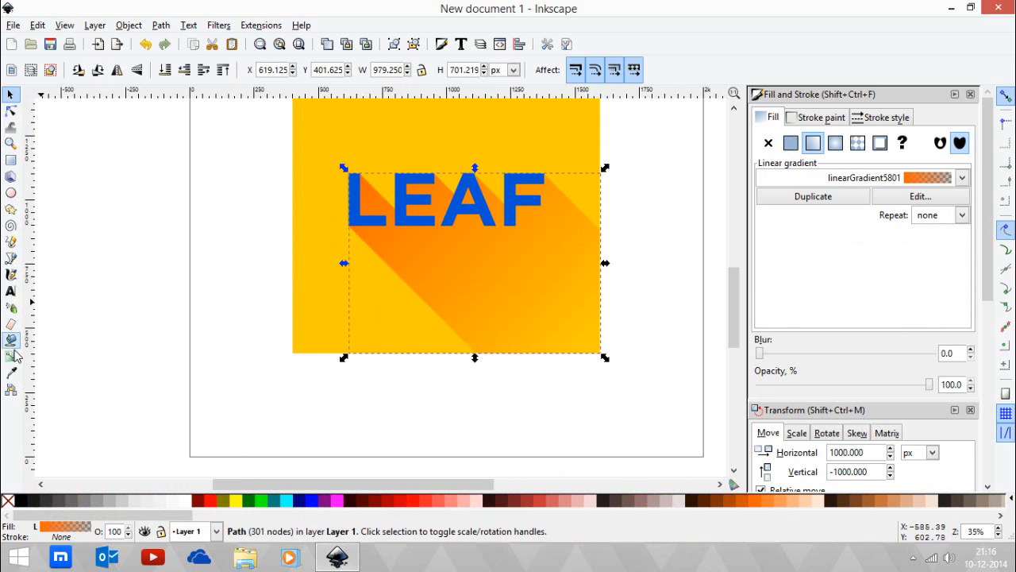
click(12, 339)
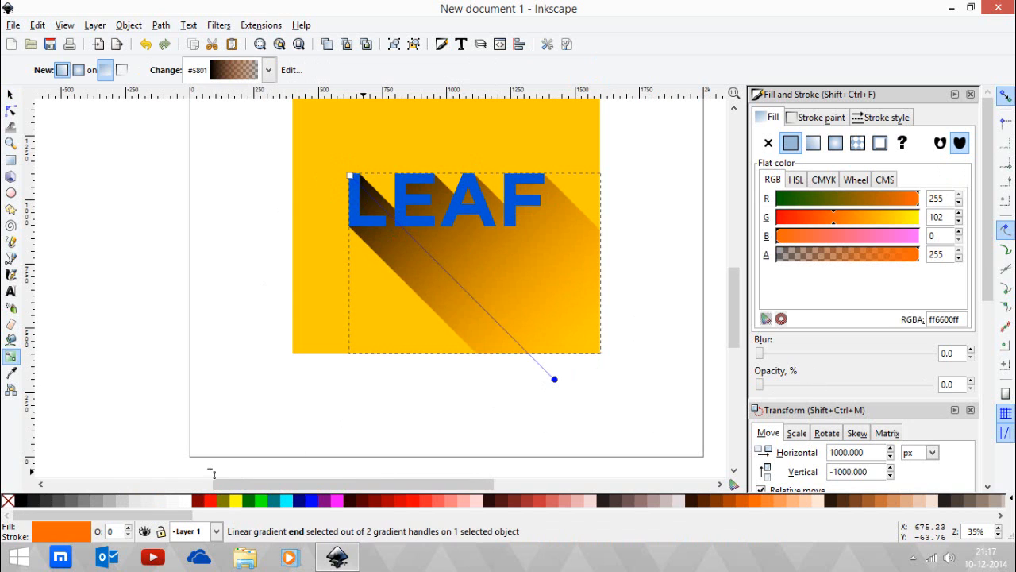
click(7, 500)
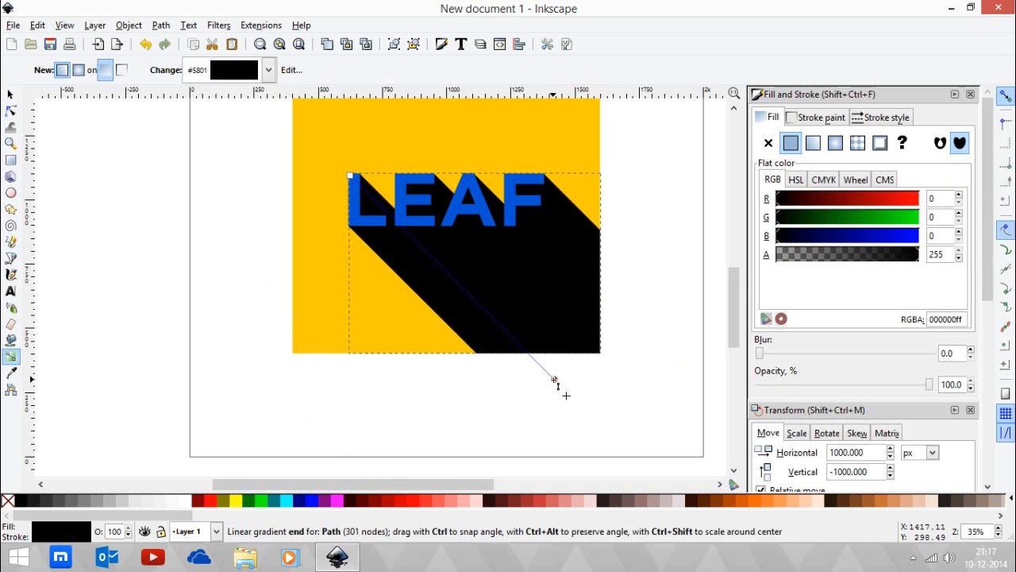
click(554, 380)
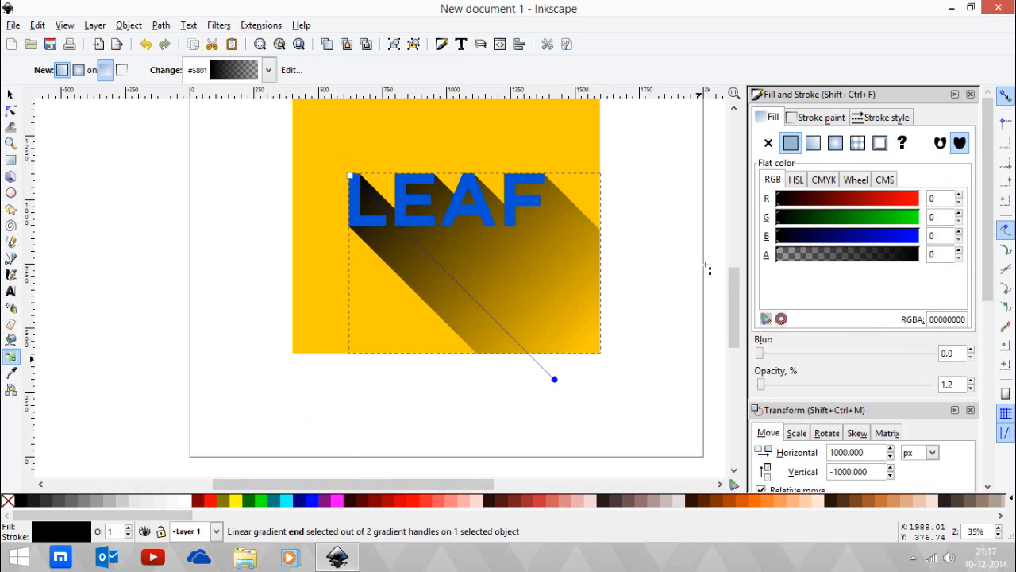
click(11, 94)
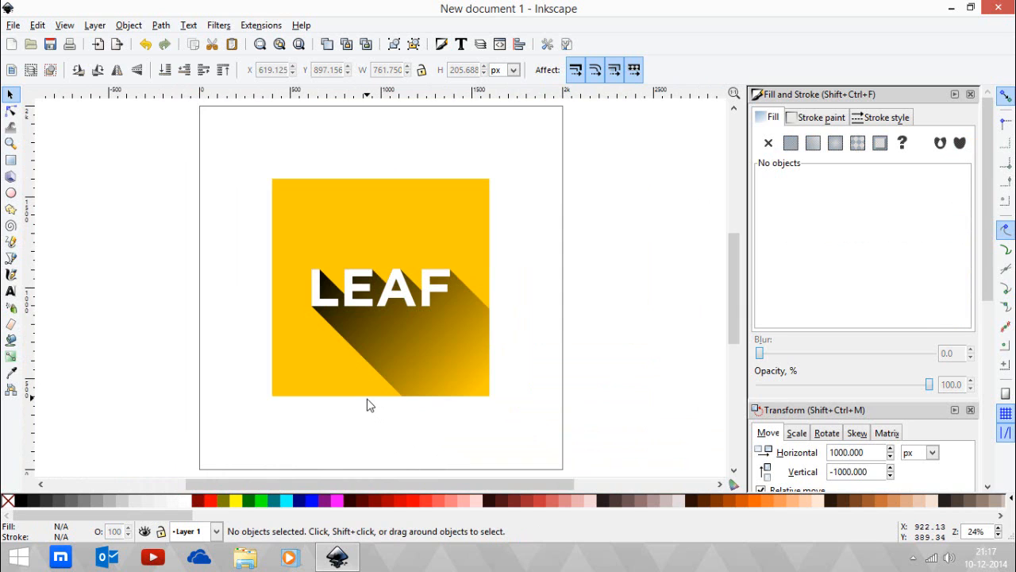
mouse_move(472, 292)
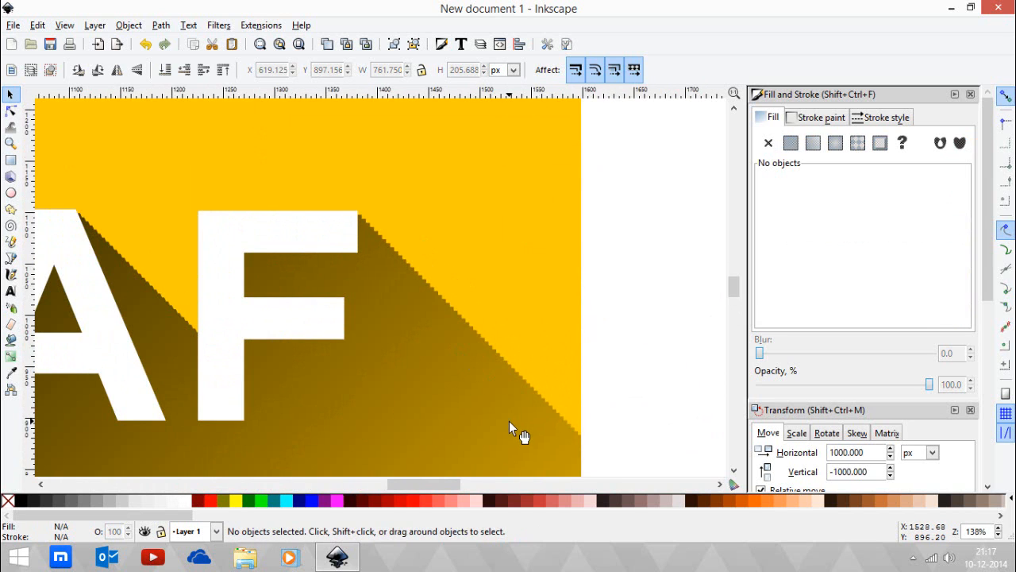
mouse_move(529, 375)
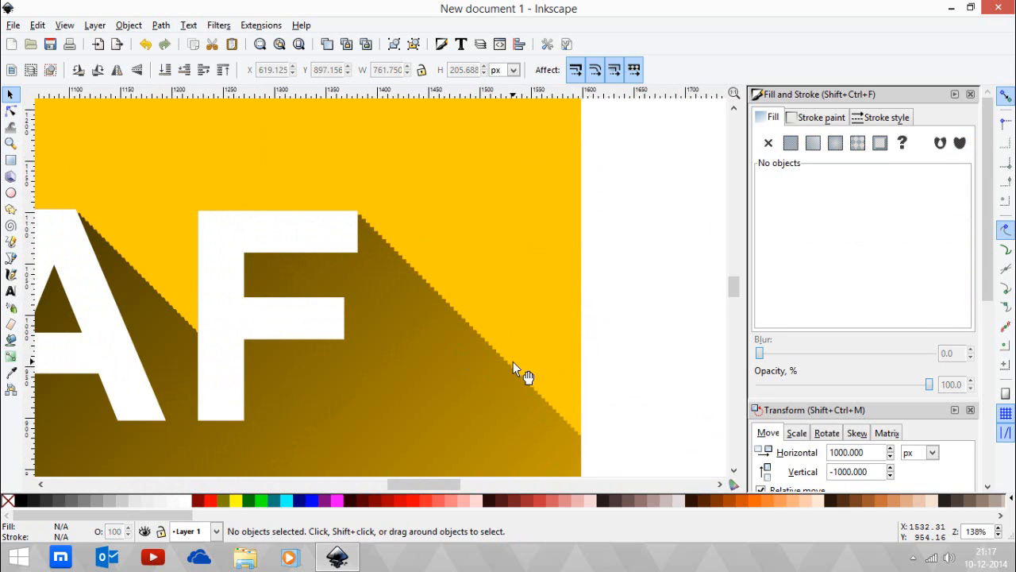